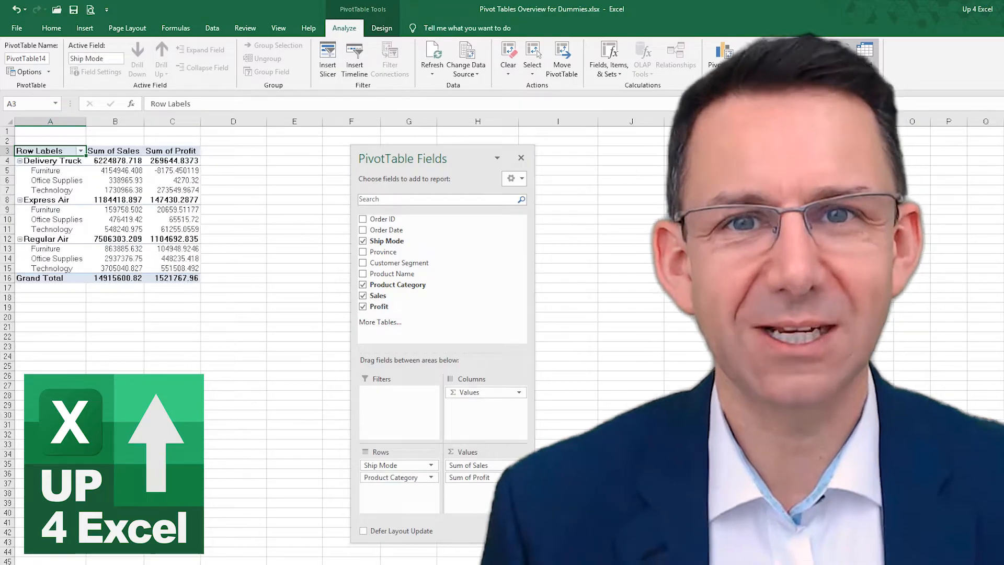
# Place Ship Mode and then Product Category as the pivot table's row fields.
pyautogui.click(508, 53)
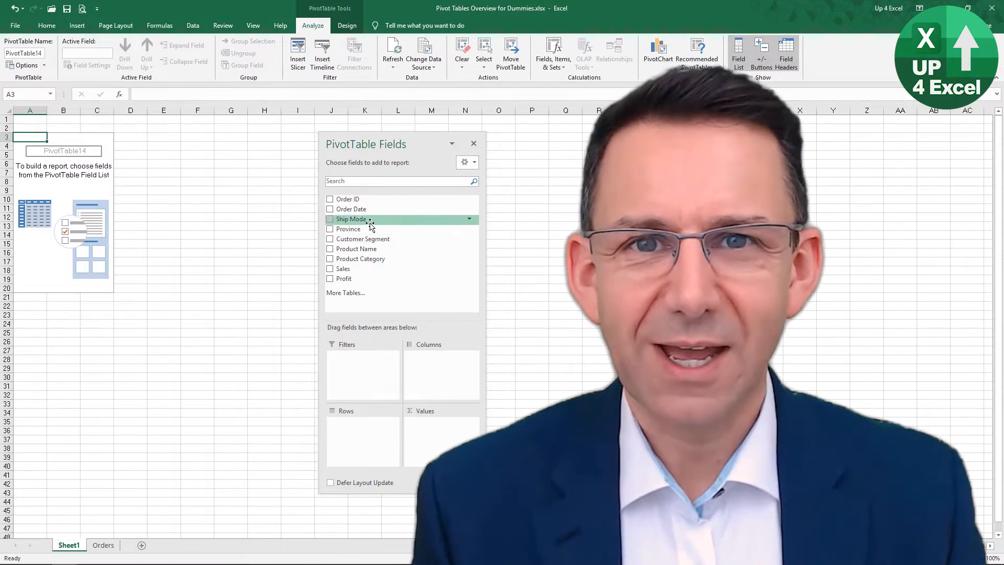
pyautogui.moveTo(351, 219); pyautogui.dragTo(431, 364)
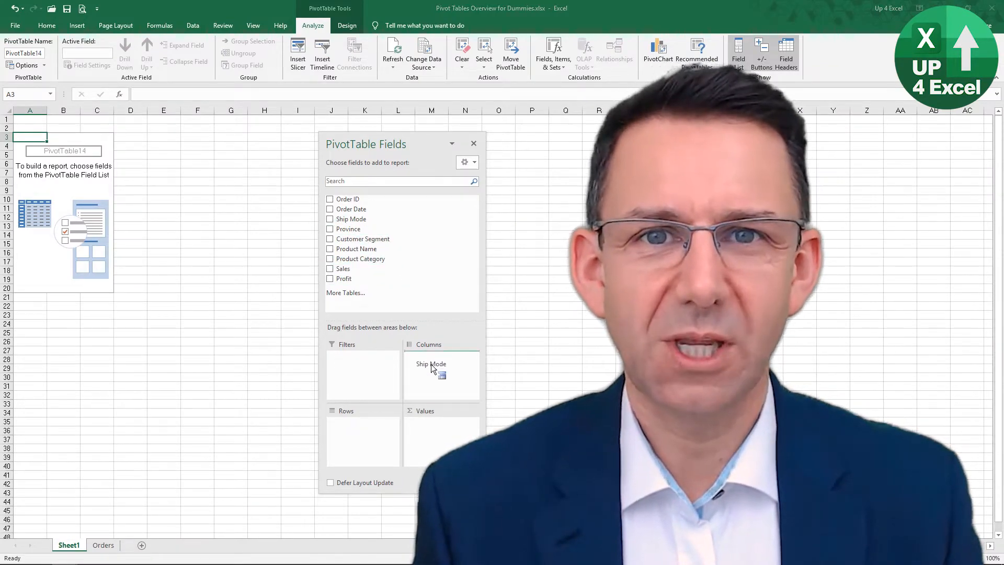
pyautogui.click(331, 219)
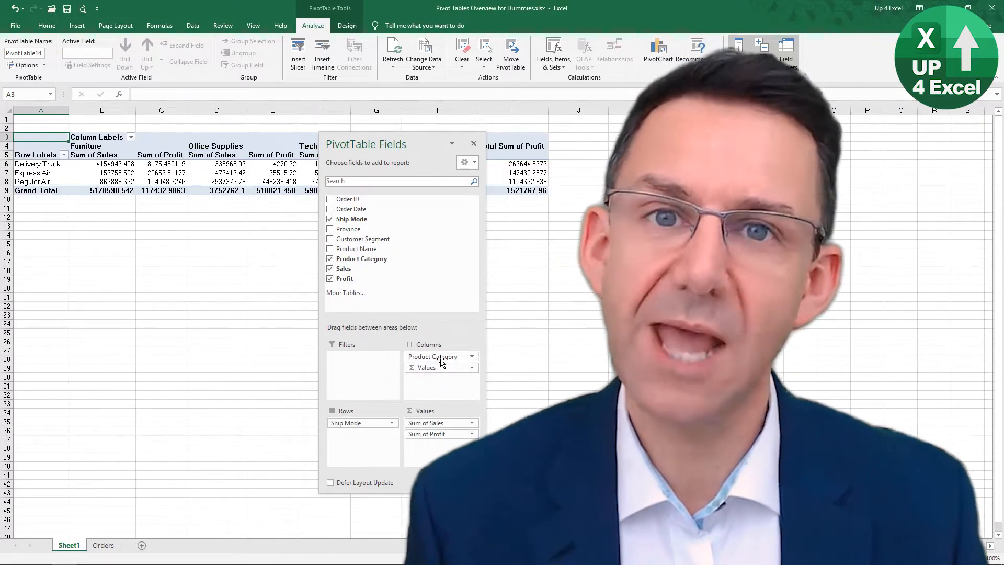
pyautogui.moveTo(441, 357); pyautogui.dragTo(362, 433)
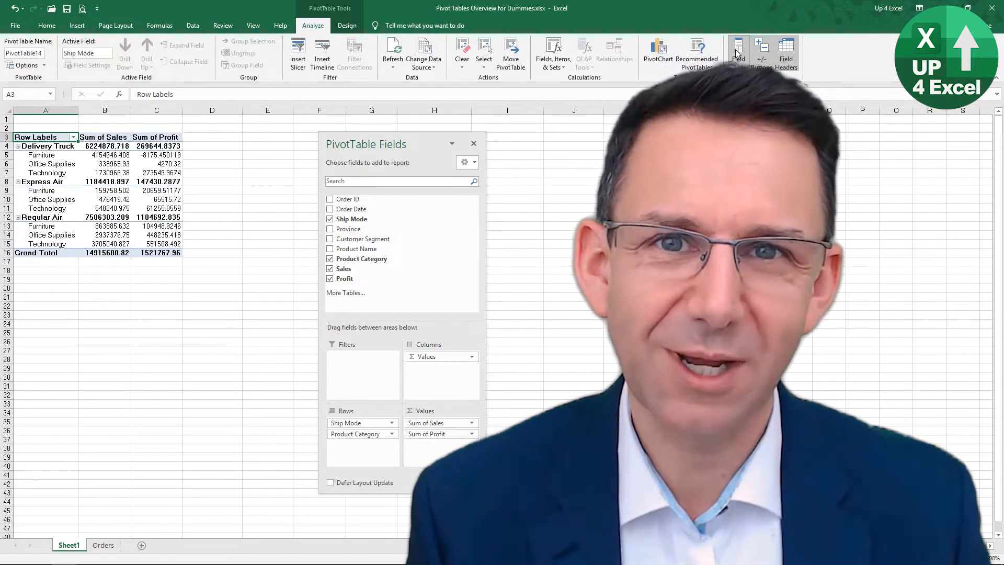
# From the Design options, set the report layout to compact form.
pyautogui.click(43, 52)
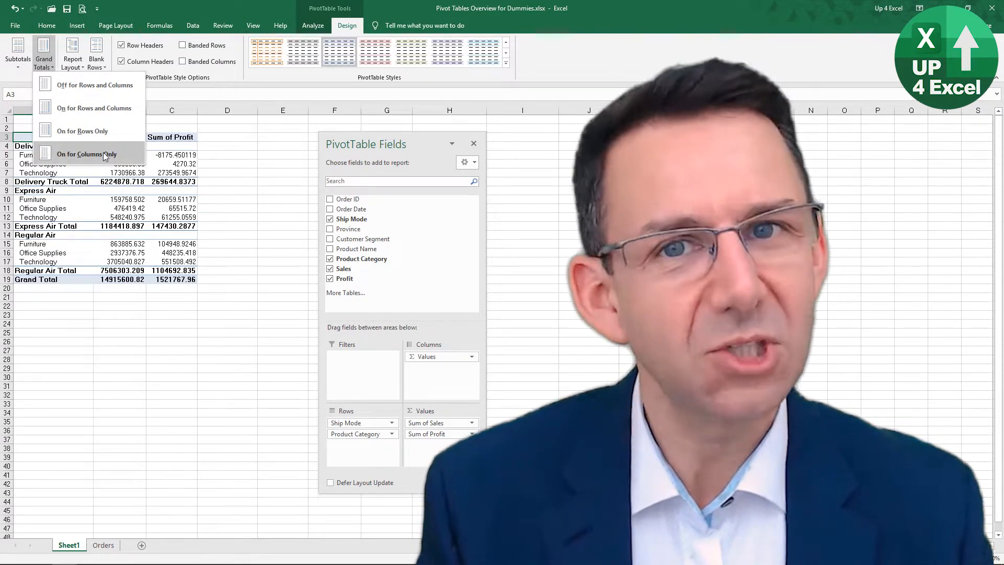
pyautogui.click(72, 52)
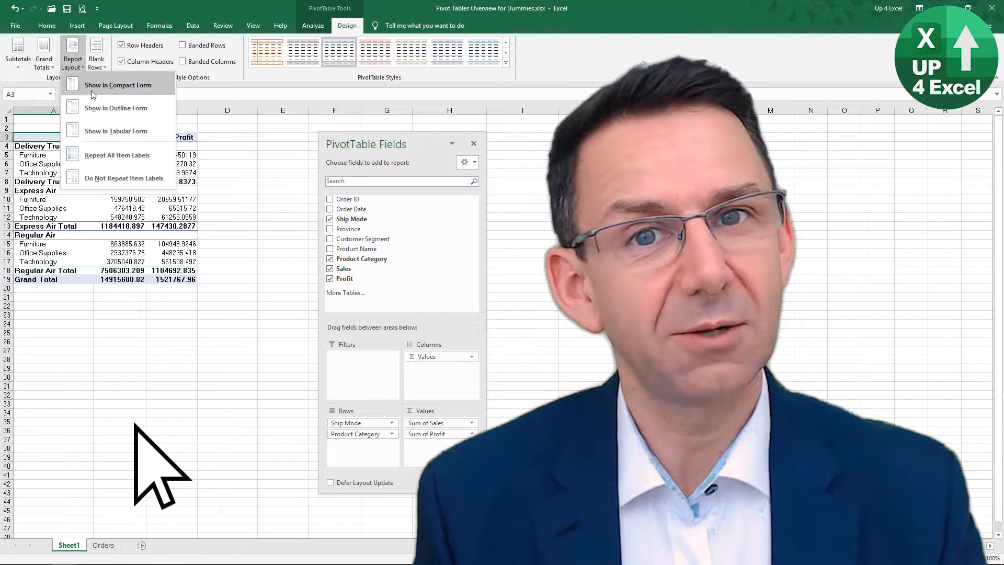
pyautogui.click(116, 107)
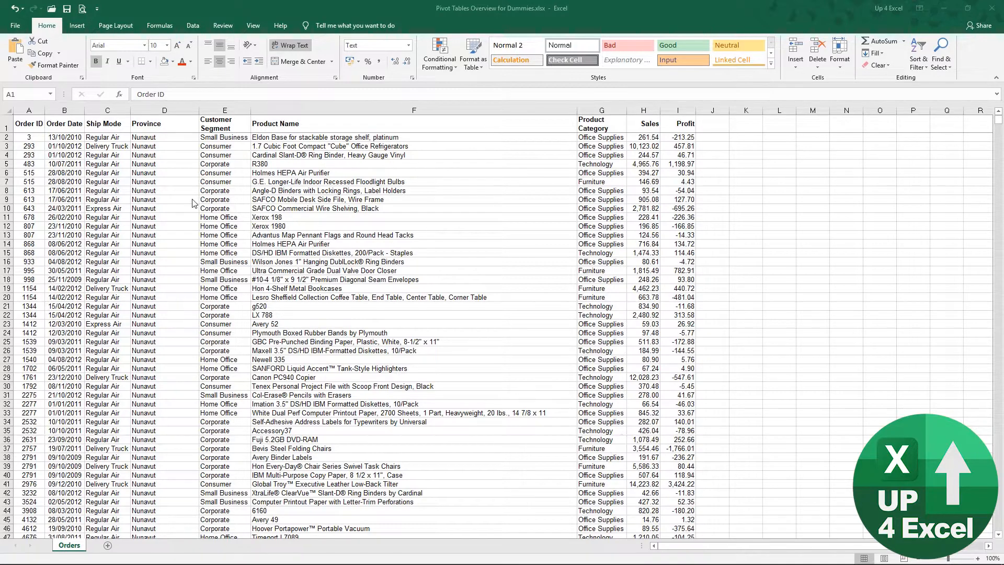
# Select a cell in the Orders data and bring up the Data sort and filter tools.
pyautogui.click(224, 180)
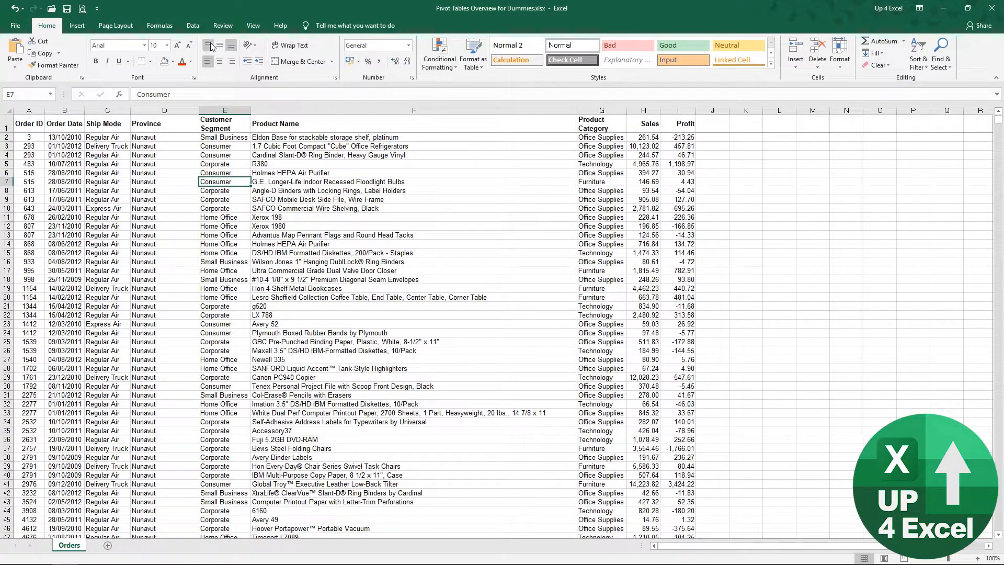
pyautogui.click(192, 25)
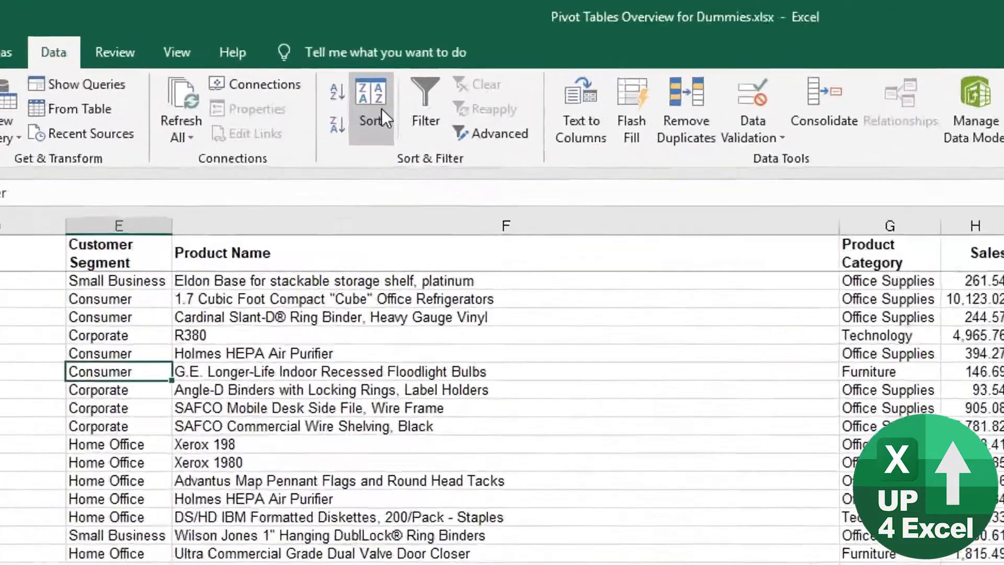
pyautogui.click(350, 102)
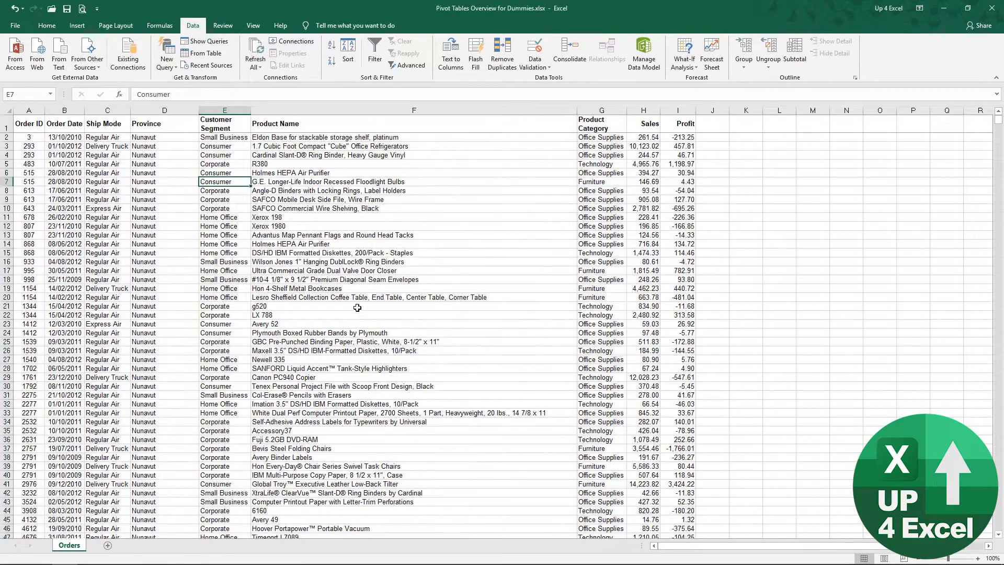
pyautogui.moveTo(355, 282)
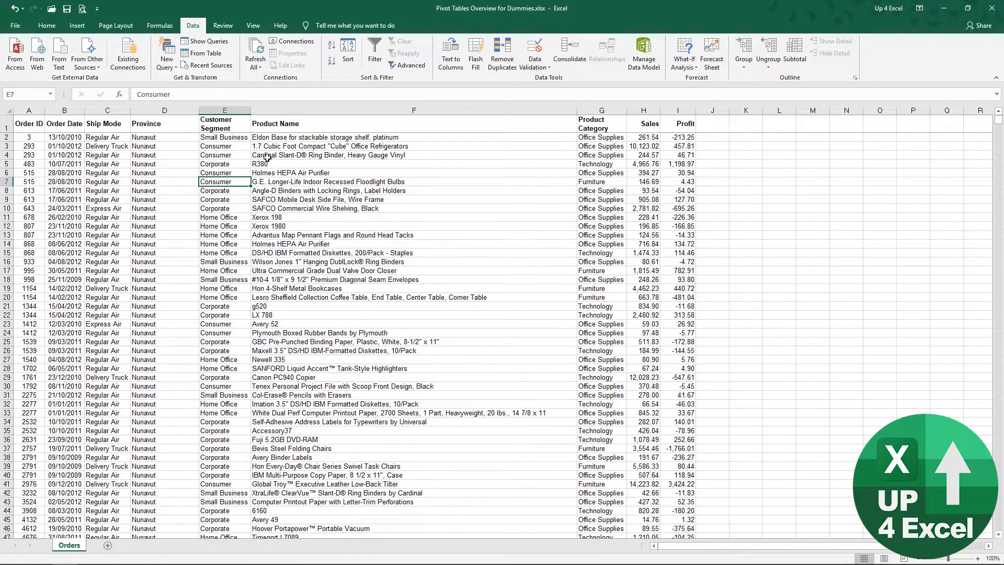
pyautogui.rightClick(28, 137)
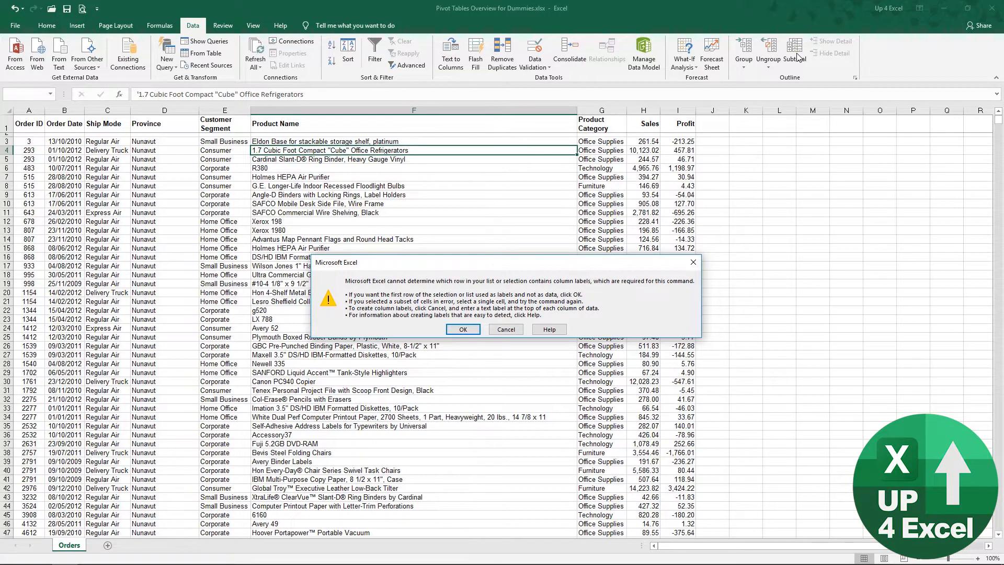
pyautogui.click(462, 330)
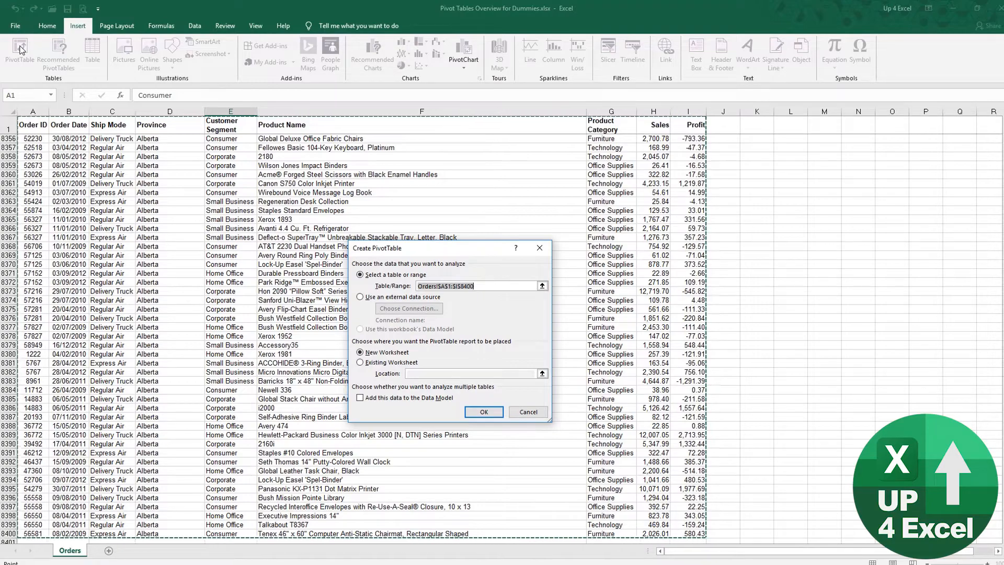
pyautogui.click(527, 412)
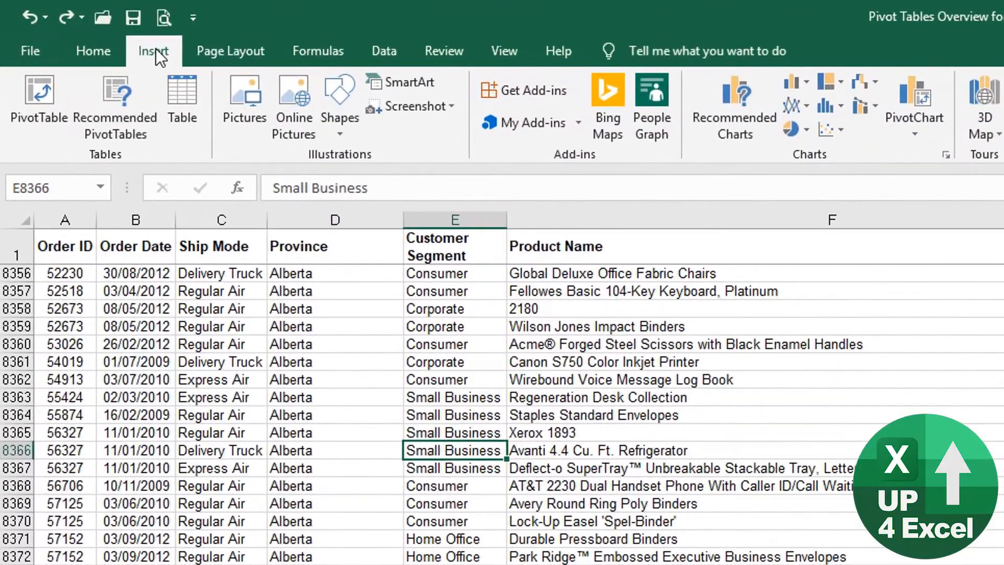
pyautogui.moveTo(182, 100)
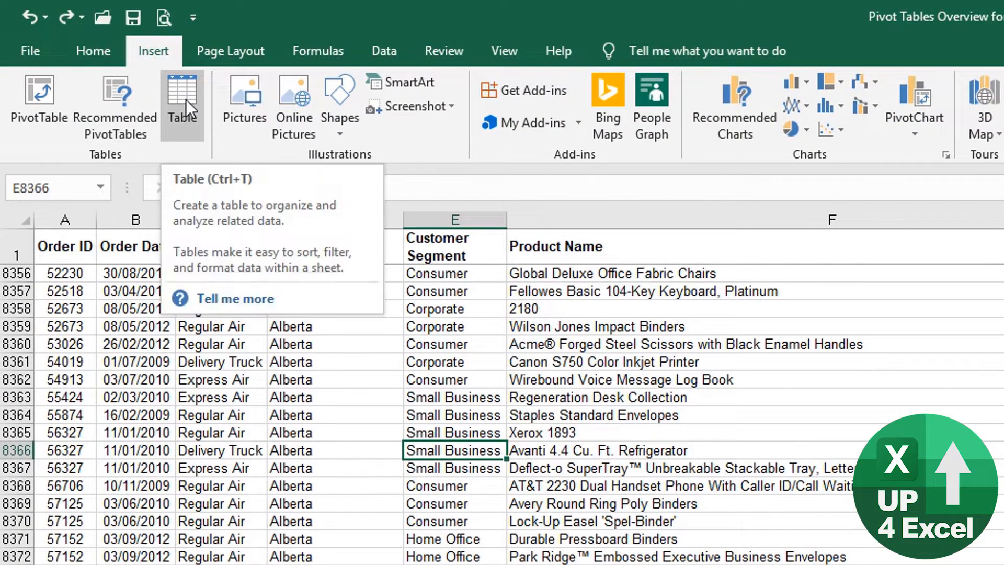
pyautogui.moveTo(38, 102)
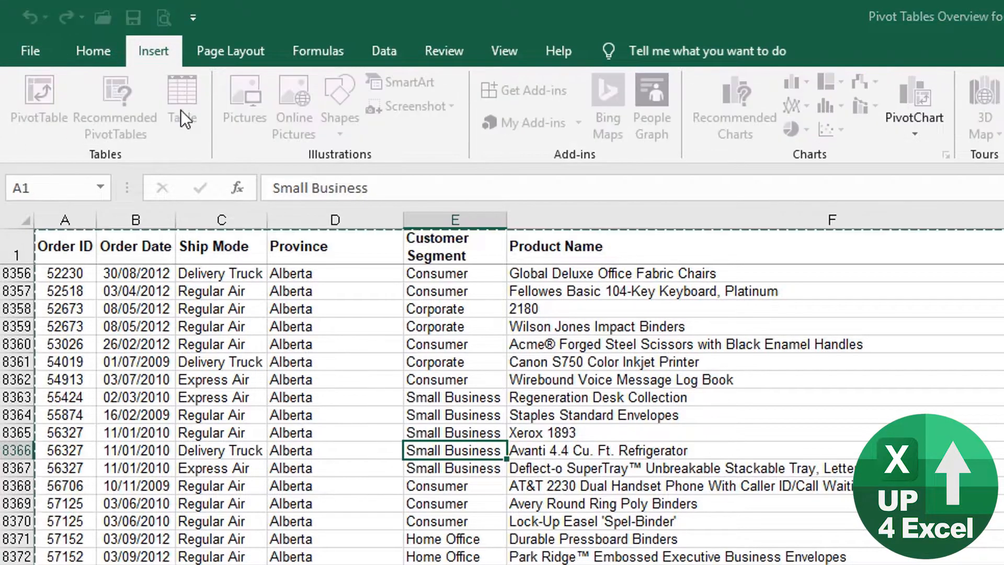
# Convert the Orders range into a formatted table with headers.
pyautogui.click(181, 97)
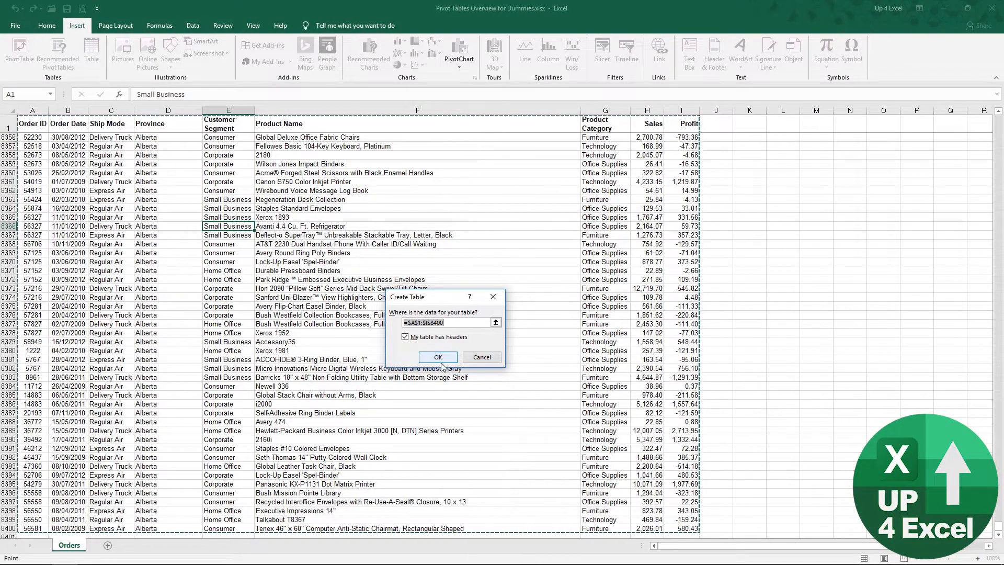
pyautogui.click(438, 357)
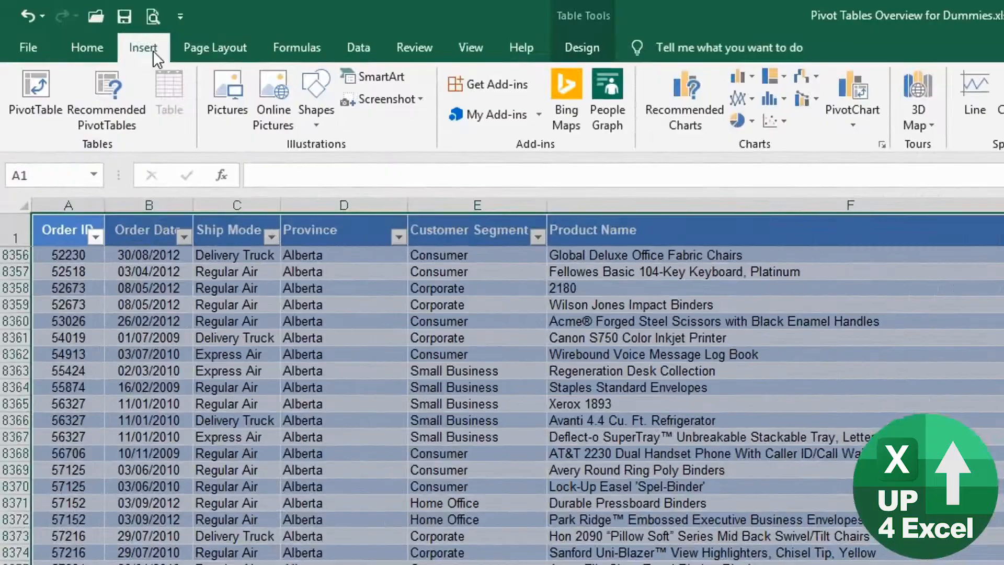
# Insert a blank PivotTable from the table onto a new worksheet.
pyautogui.click(33, 96)
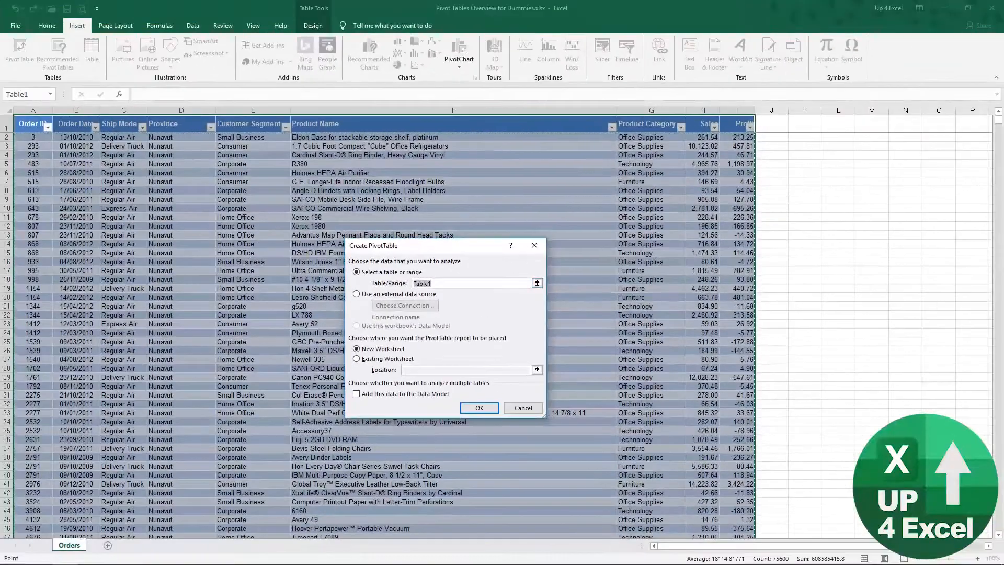
pyautogui.scroll(-3)
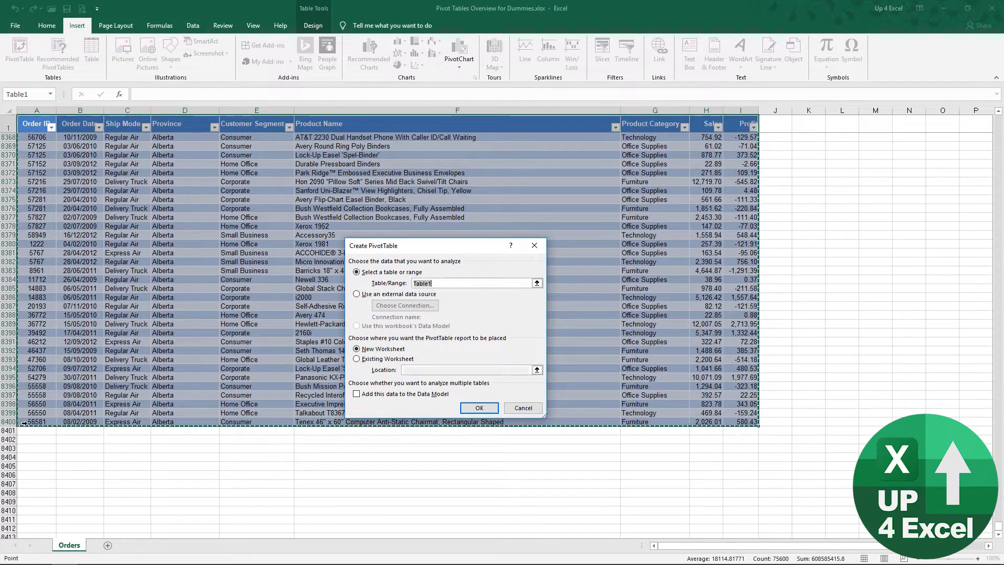
pyautogui.click(478, 408)
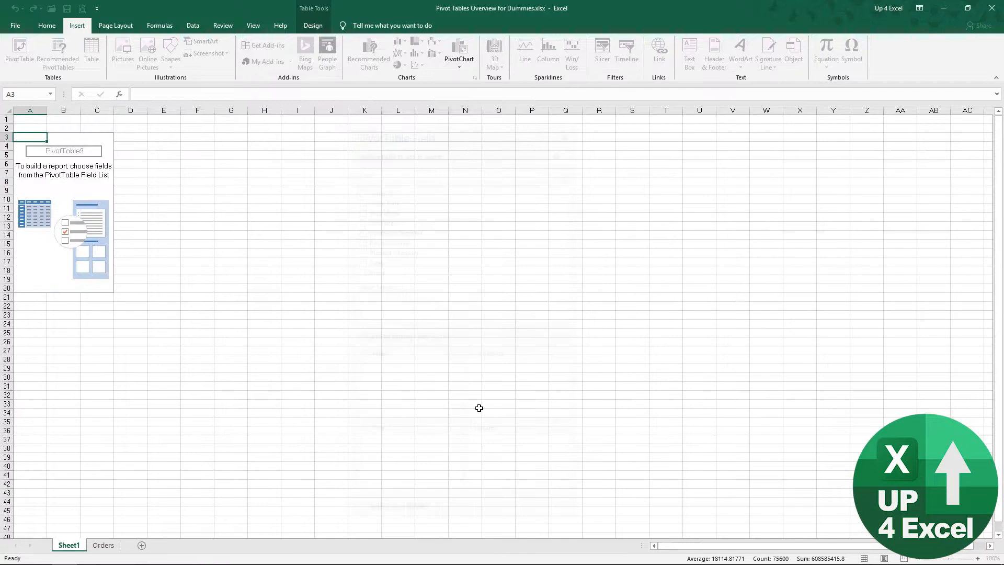
# Enter order ID 45684 below the last Orders row and keep Table1 as the pivot source.
pyautogui.click(104, 545)
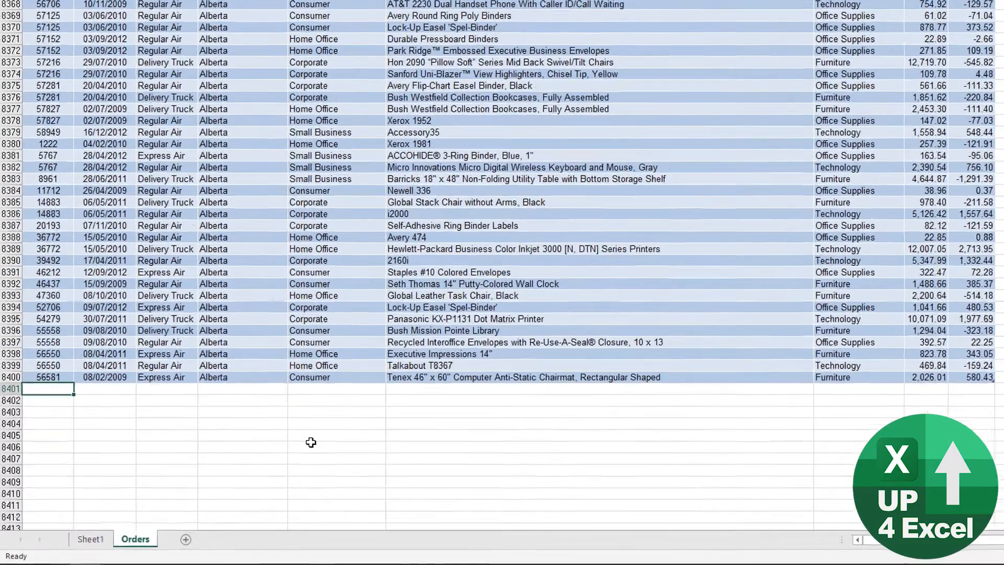
pyautogui.write('45684')
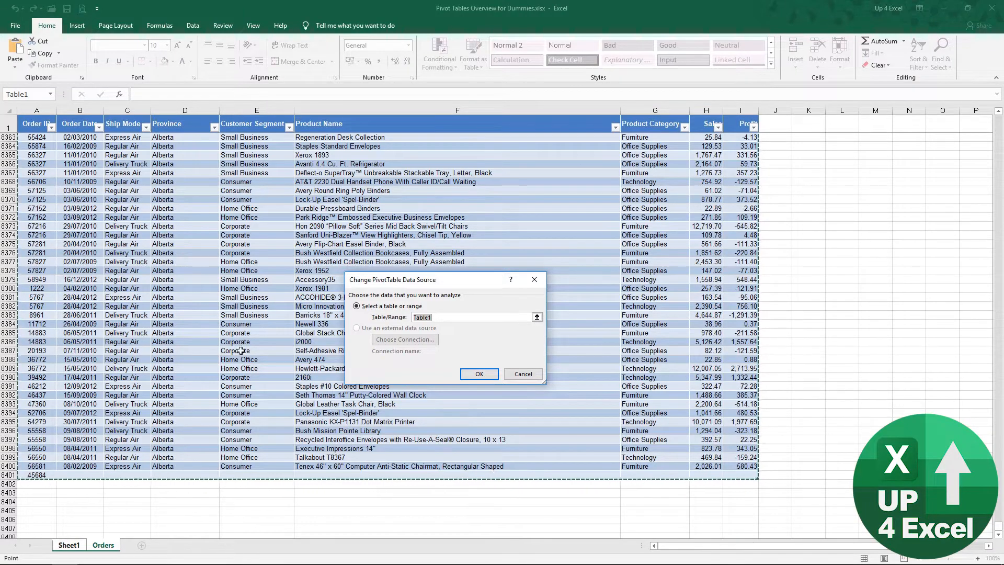
pyautogui.click(478, 374)
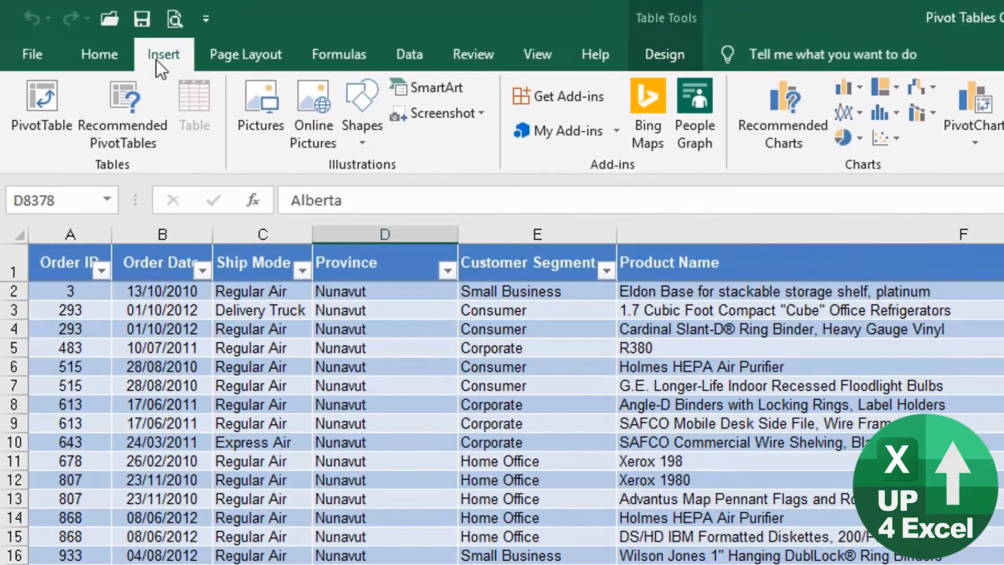
pyautogui.moveTo(175, 60)
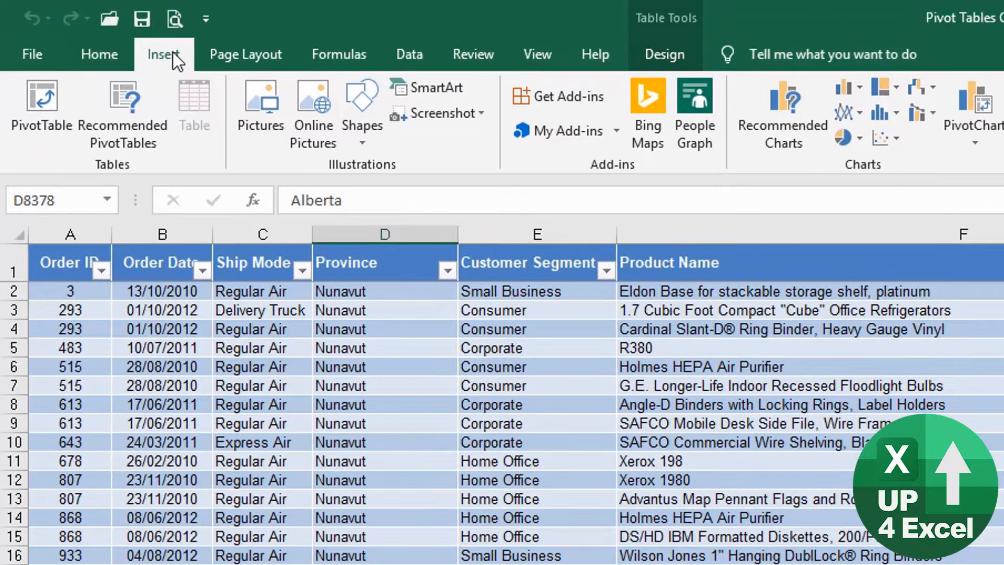
pyautogui.moveTo(182, 73)
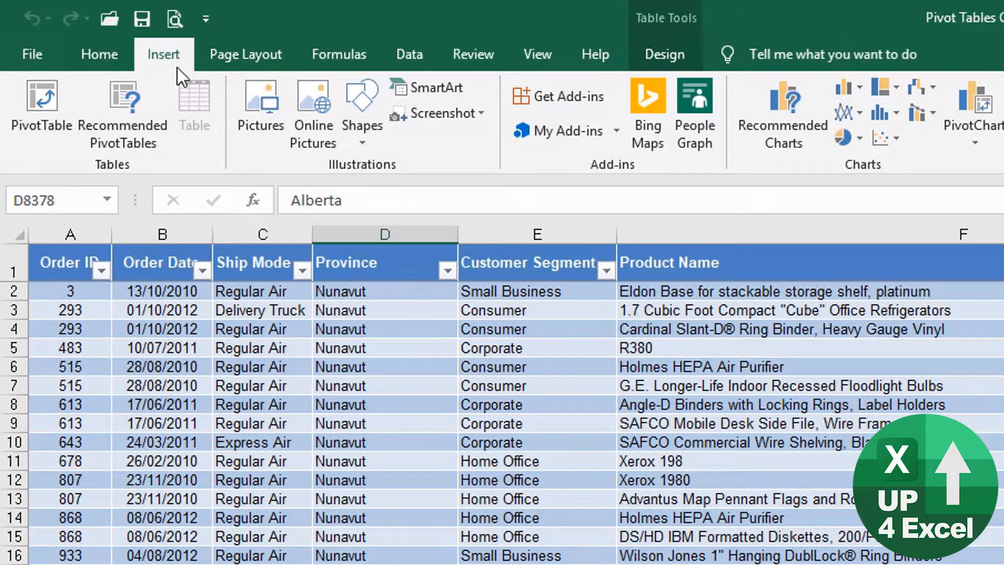
pyautogui.moveTo(138, 109)
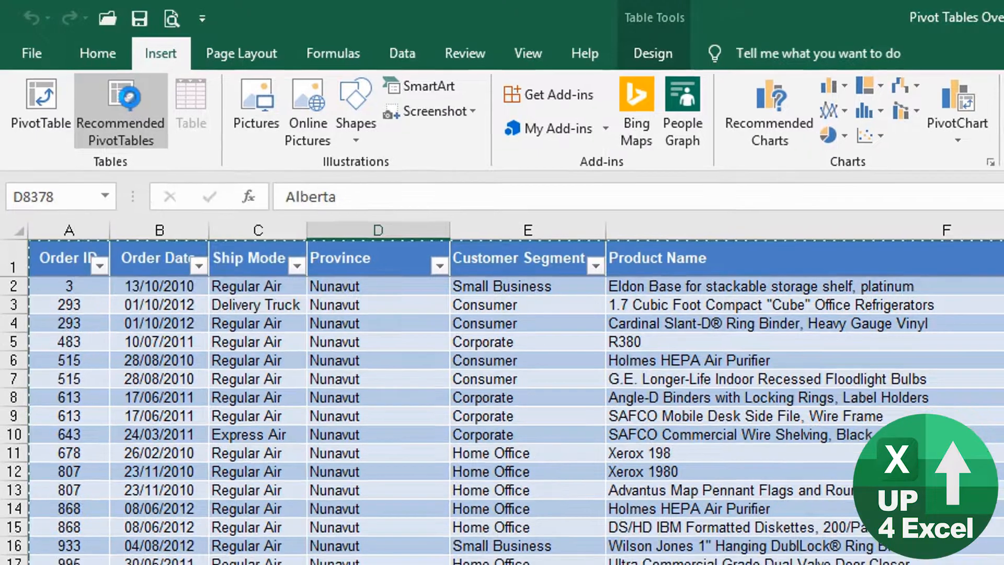
pyautogui.click(121, 112)
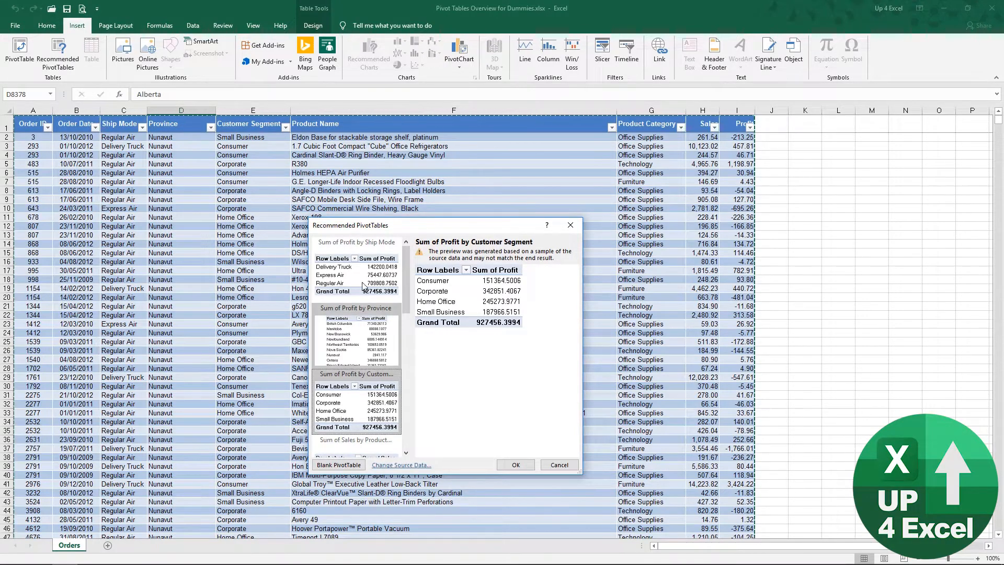
pyautogui.click(357, 242)
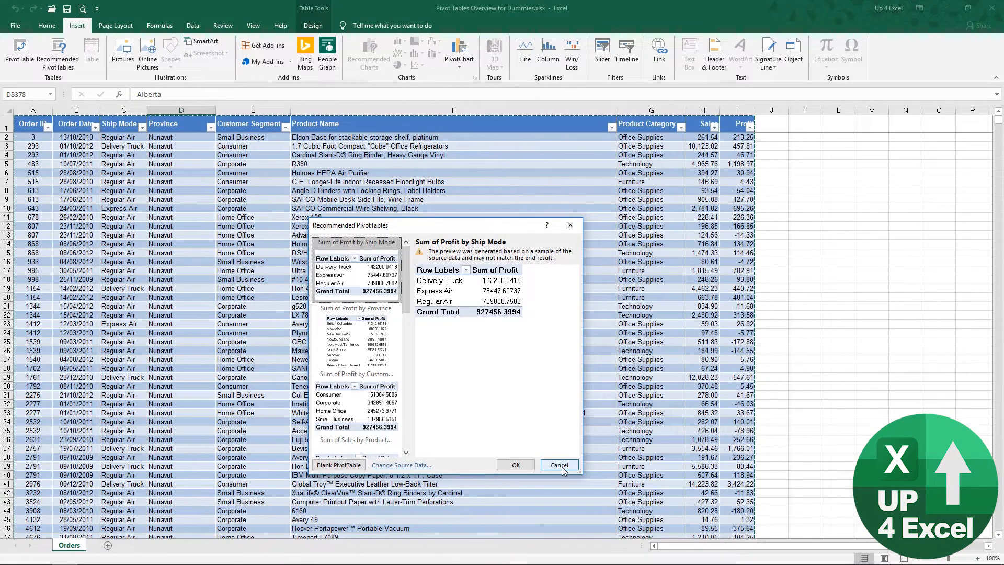
pyautogui.click(558, 465)
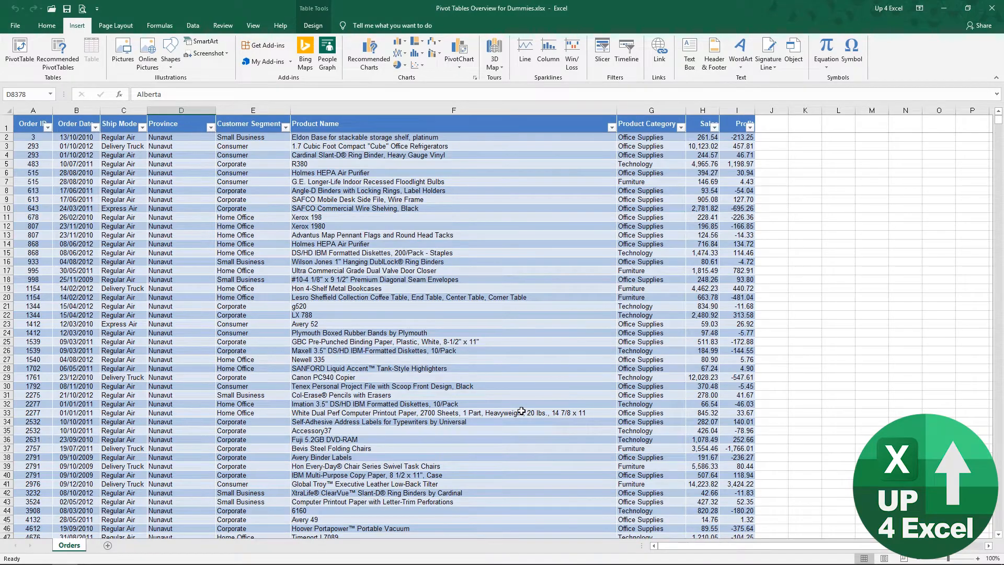
pyautogui.click(181, 190)
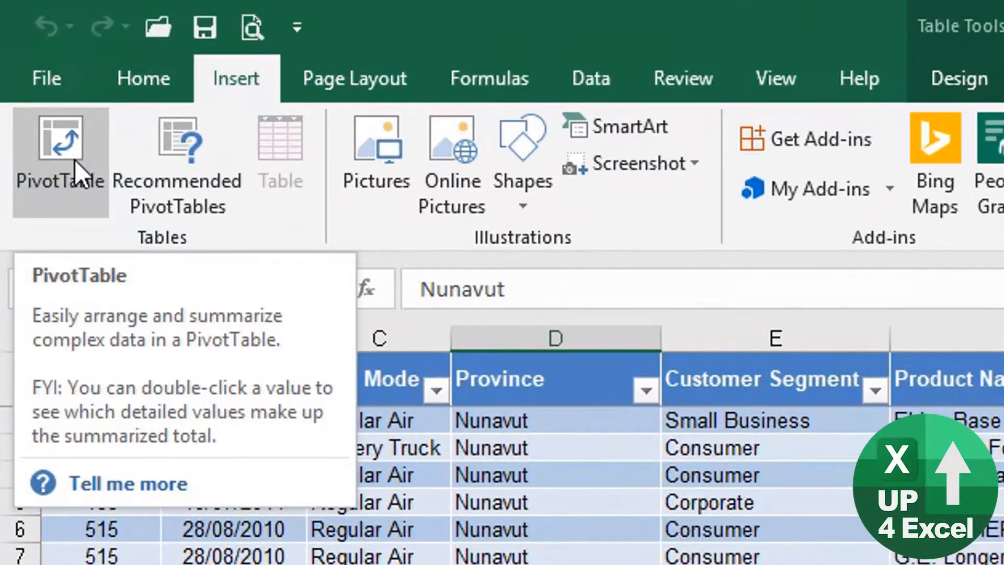
# Insert a PivotTable from Table1, trying Existing Worksheet before settling on a new worksheet.
pyautogui.click(60, 141)
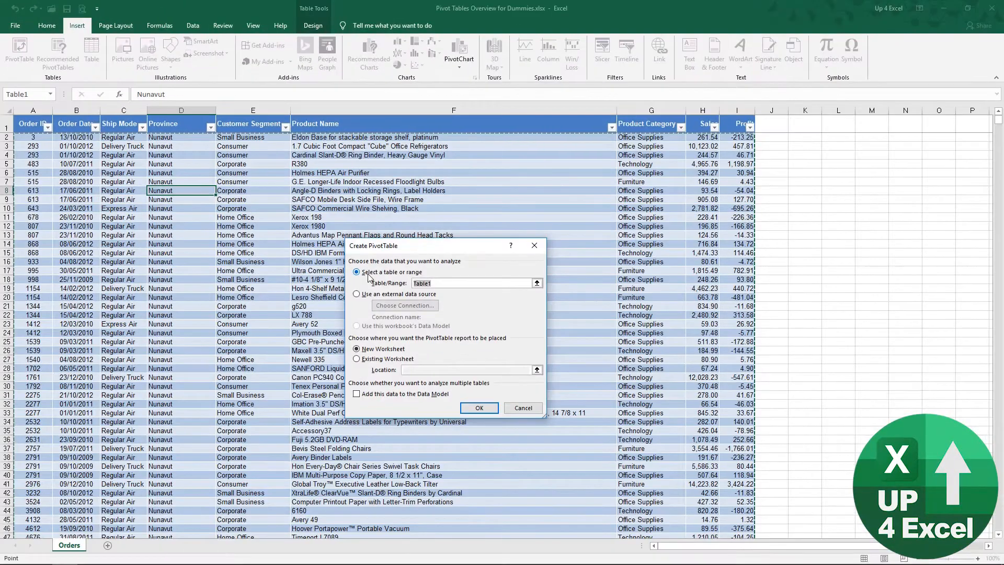
pyautogui.click(449, 284)
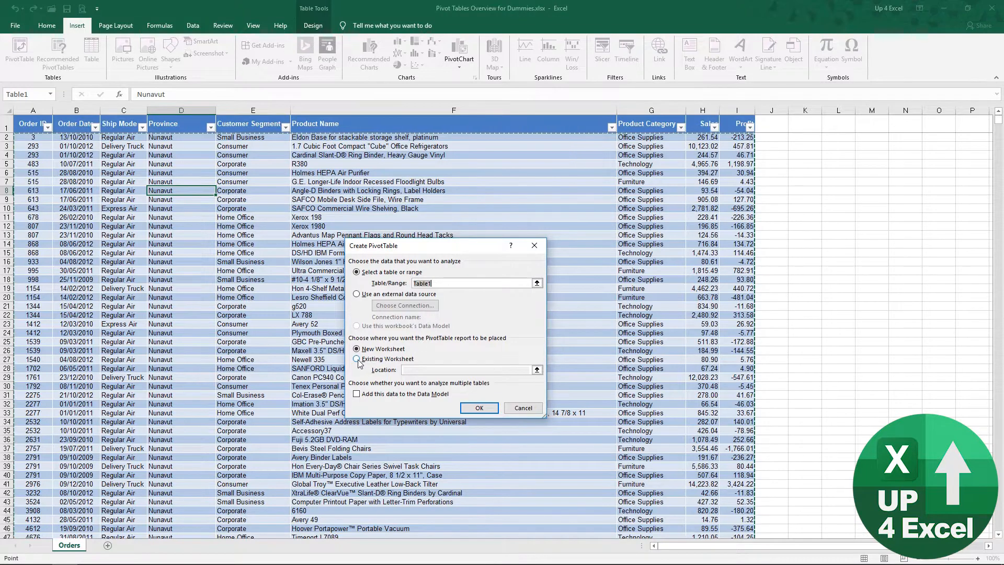
pyautogui.click(358, 358)
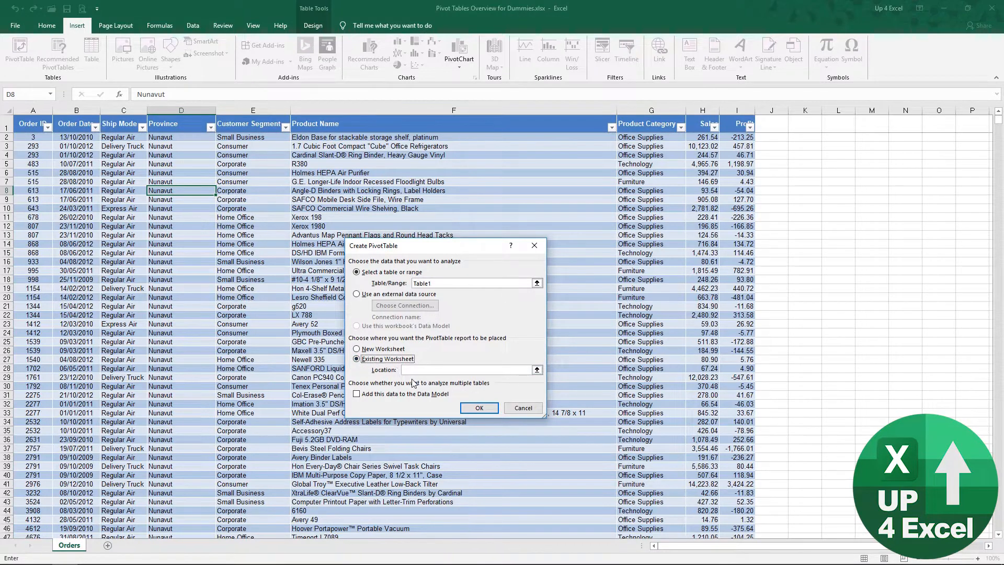
pyautogui.click(805, 128)
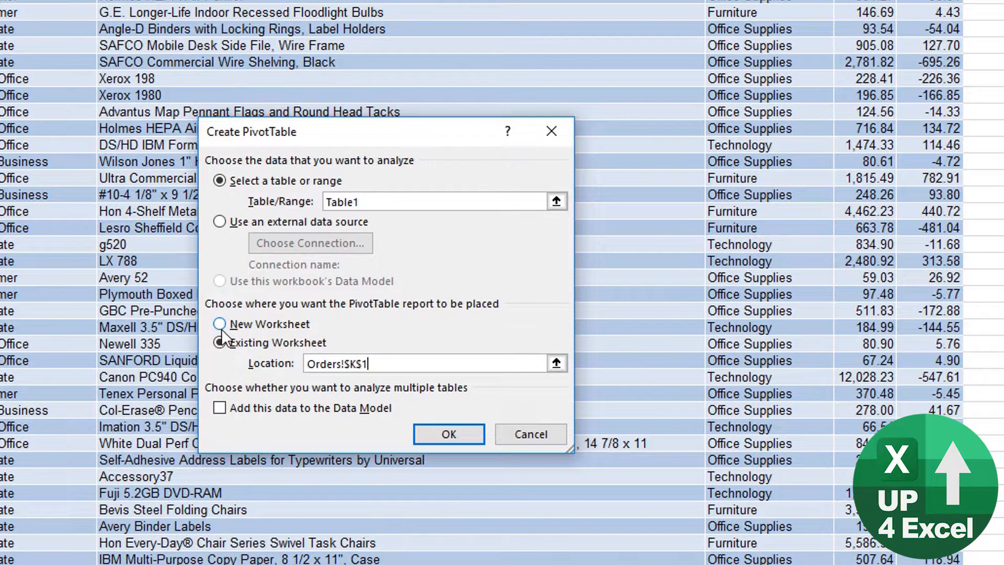
pyautogui.click(219, 325)
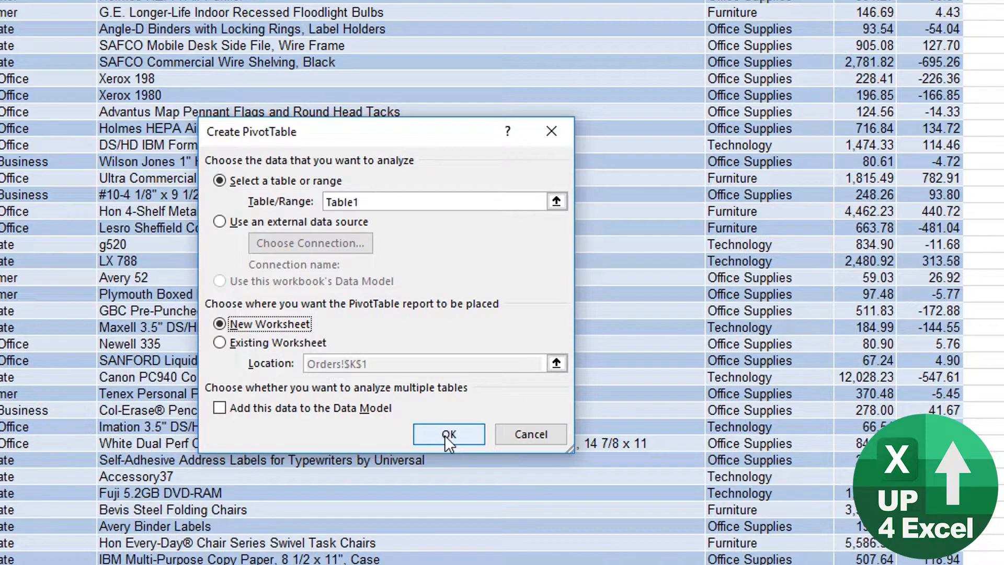
pyautogui.click(449, 434)
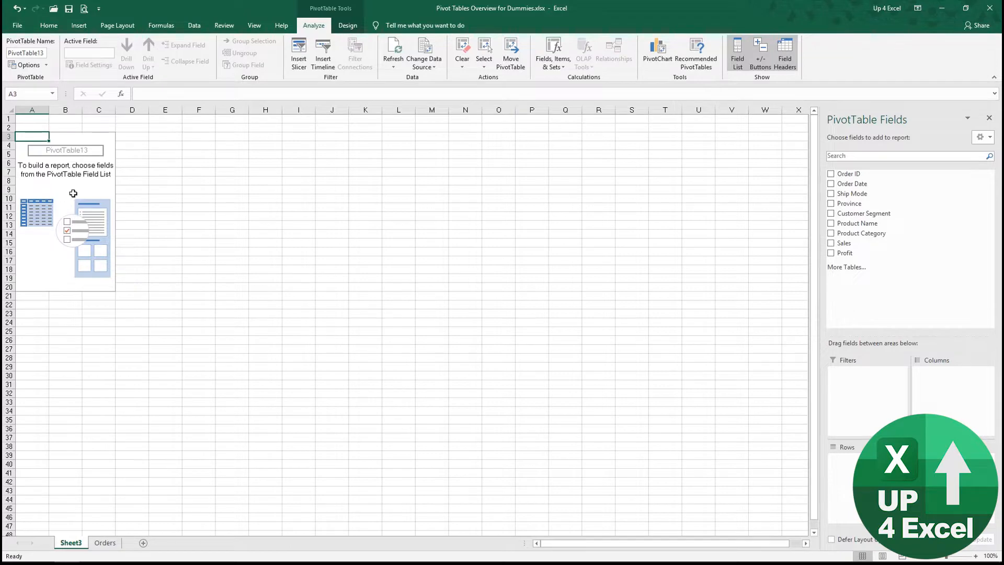
pyautogui.moveTo(861, 233)
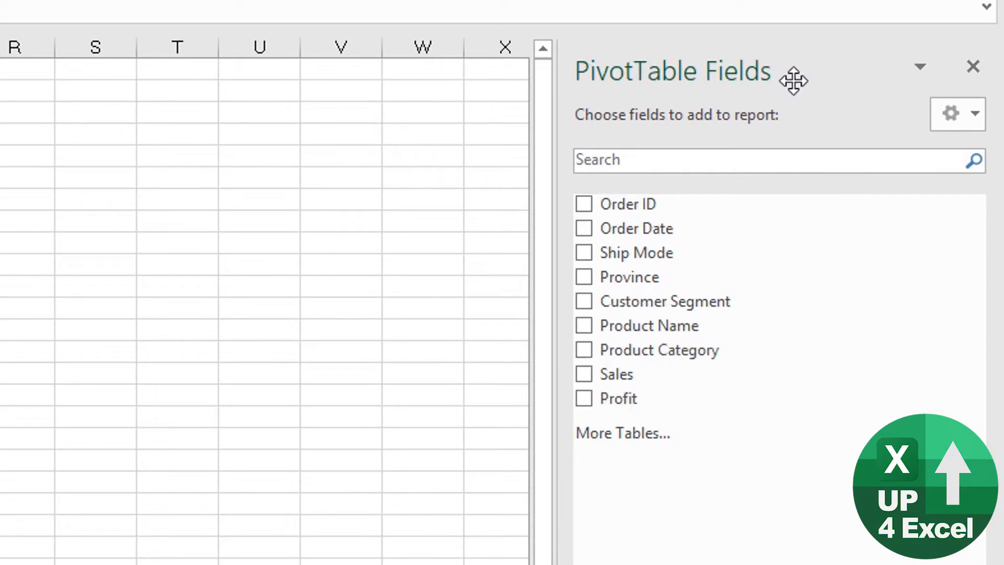
# Undock the PivotTable Fields pane so it floats over Sheet3.
pyautogui.moveTo(792, 81); pyautogui.dragTo(366, 157)
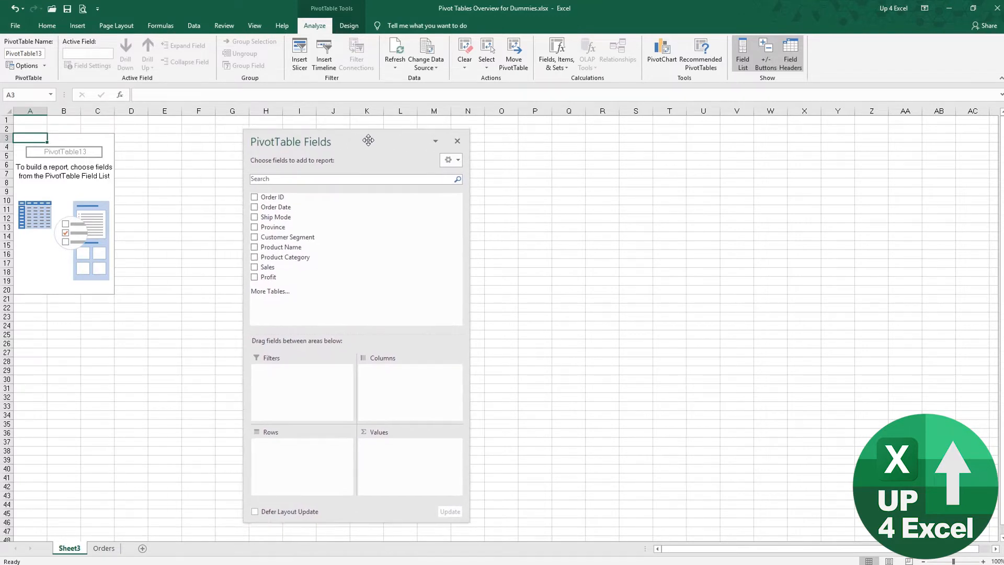
# Reposition and shrink the floating PivotTable Fields pane.
pyautogui.moveTo(368, 140); pyautogui.dragTo(405, 135)
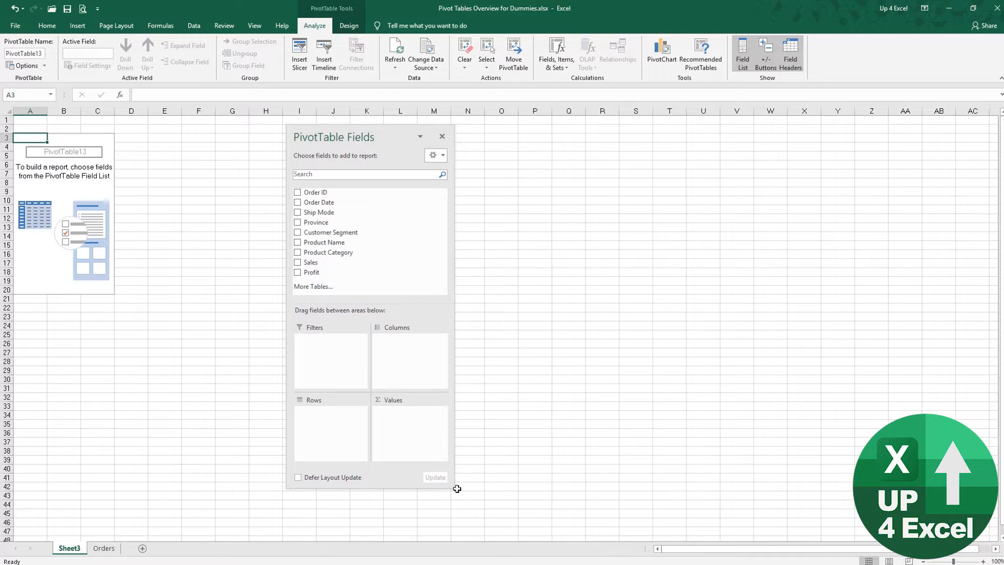
pyautogui.moveTo(351, 138)
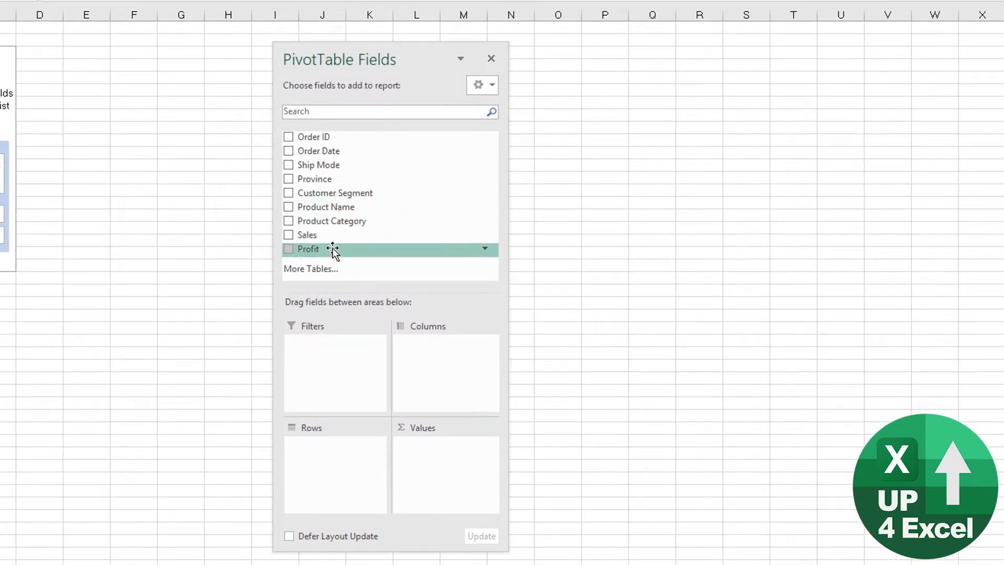
pyautogui.moveTo(339, 241)
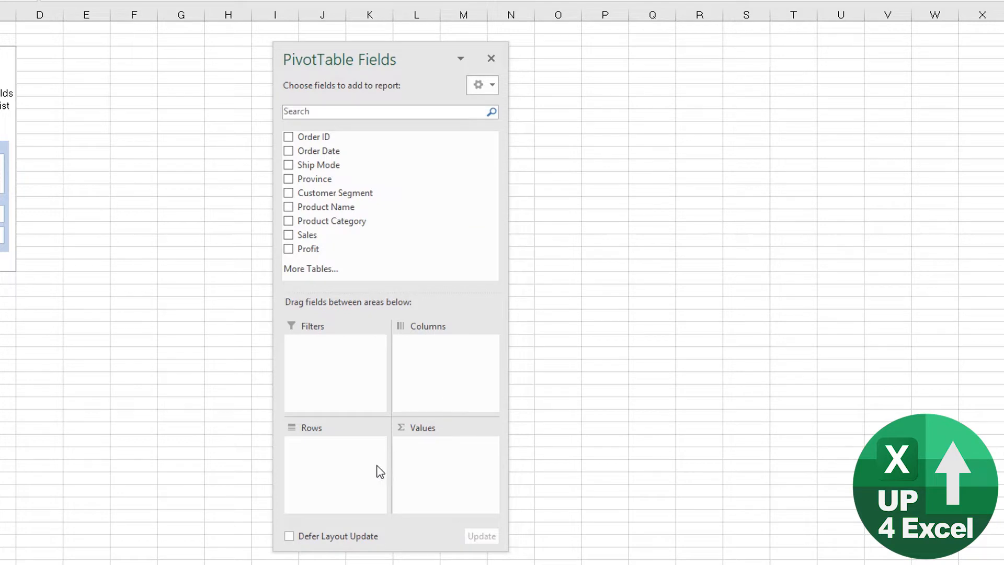
pyautogui.moveTo(337, 366)
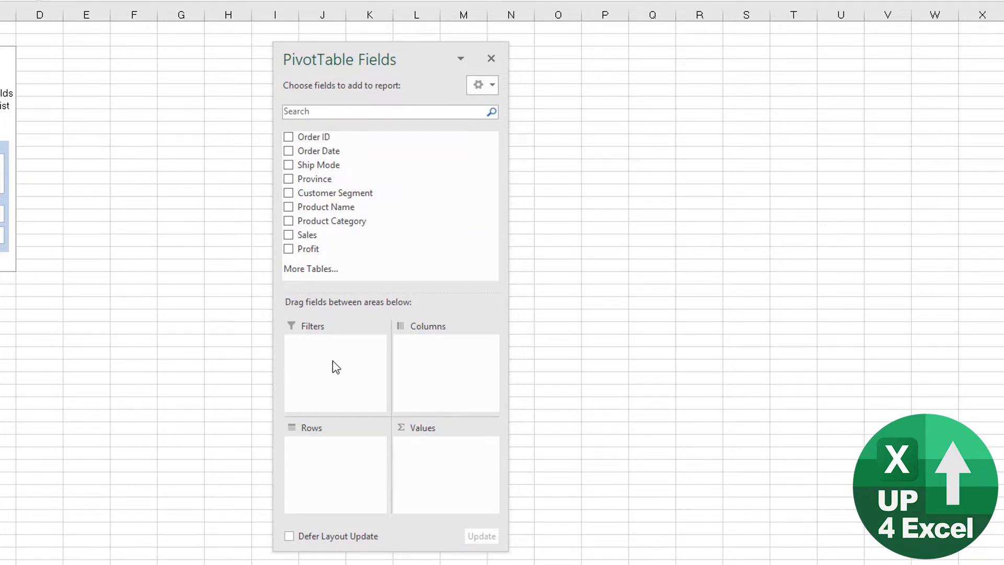
pyautogui.moveTo(446, 473)
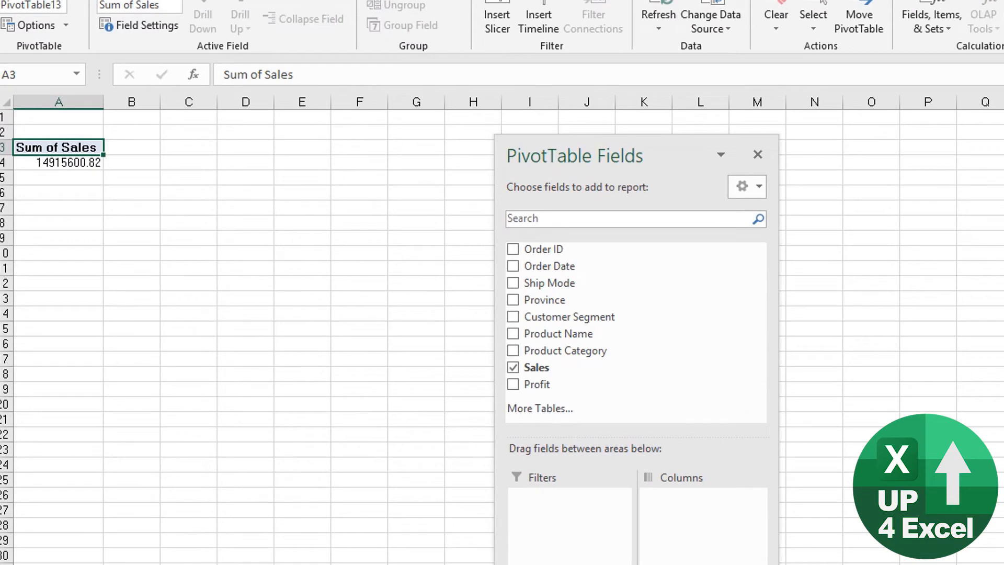
pyautogui.moveTo(141, 210)
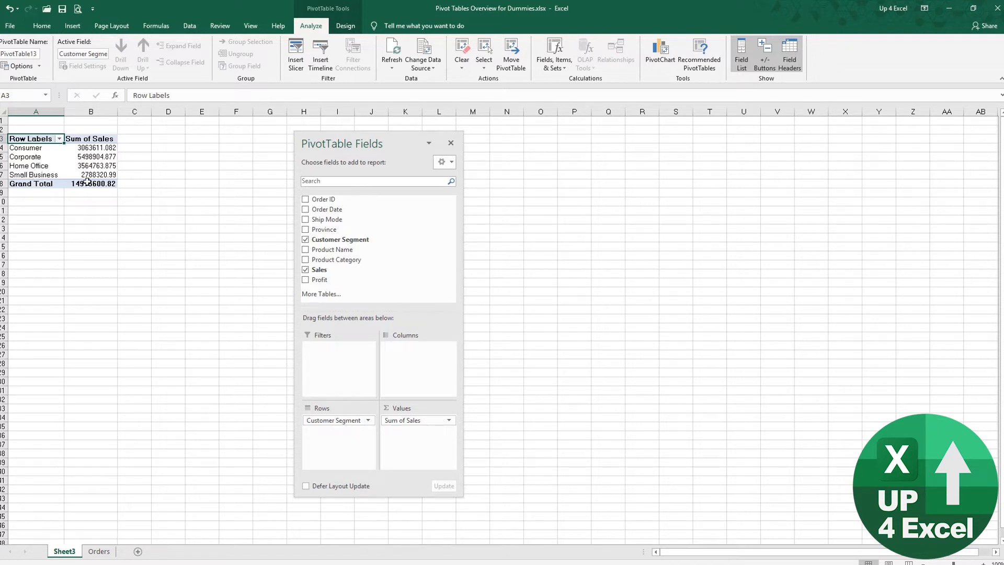
pyautogui.moveTo(91, 184)
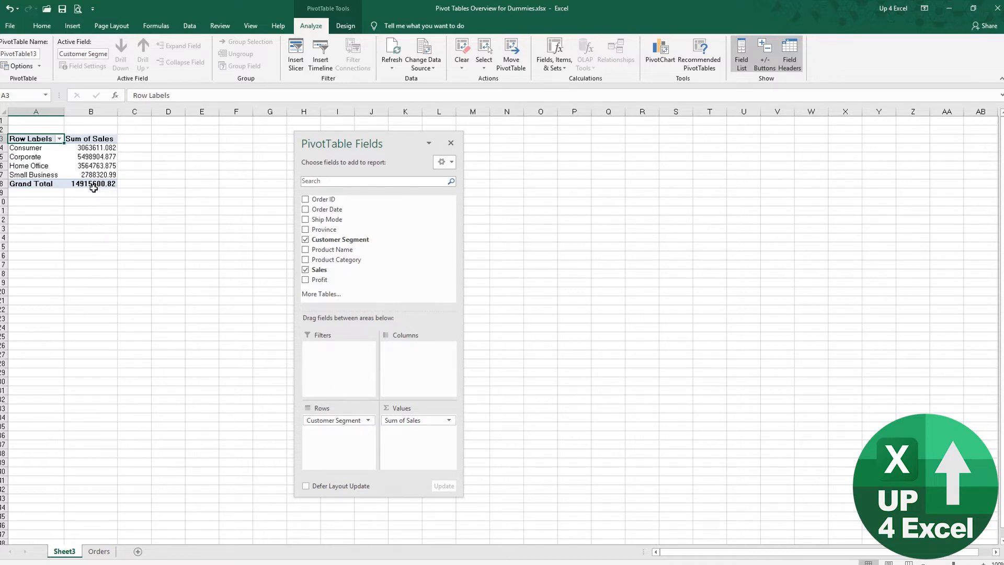
pyautogui.moveTo(327, 218)
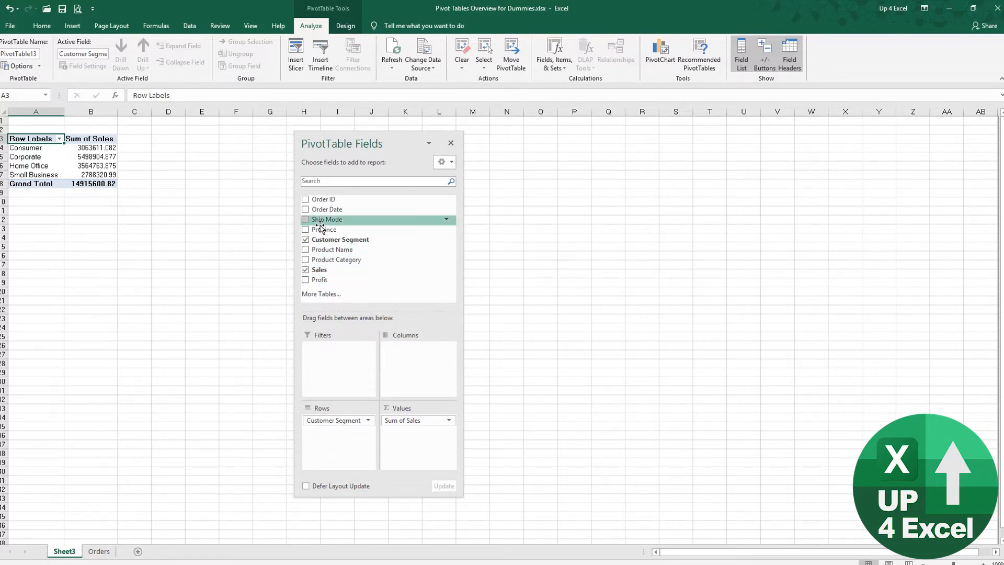
# Put Ship Mode across the columns and add Province as a report filter.
pyautogui.moveTo(326, 219); pyautogui.dragTo(349, 259)
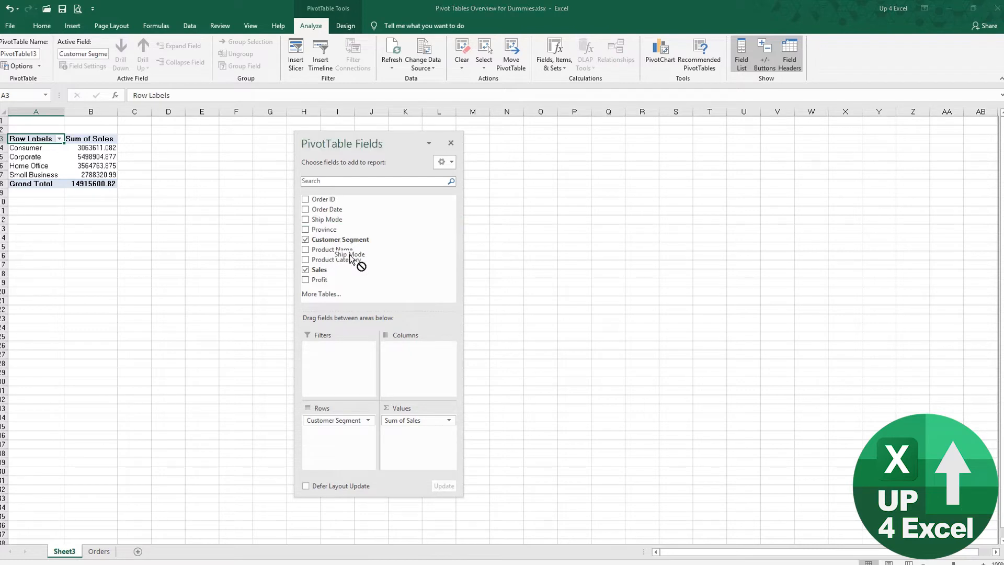
pyautogui.moveTo(350, 254); pyautogui.dragTo(407, 353)
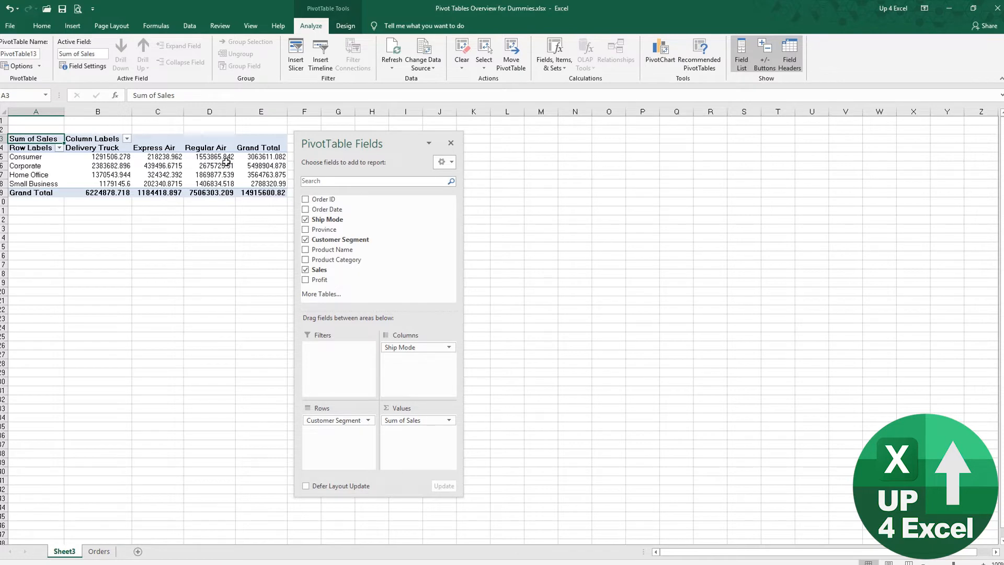
pyautogui.moveTo(218, 165)
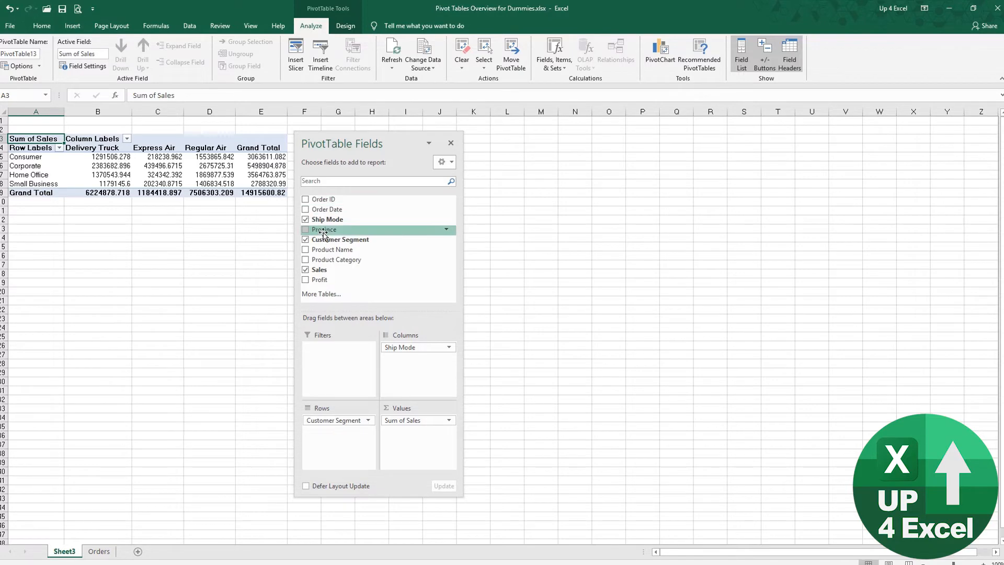
pyautogui.moveTo(324, 229); pyautogui.dragTo(337, 362)
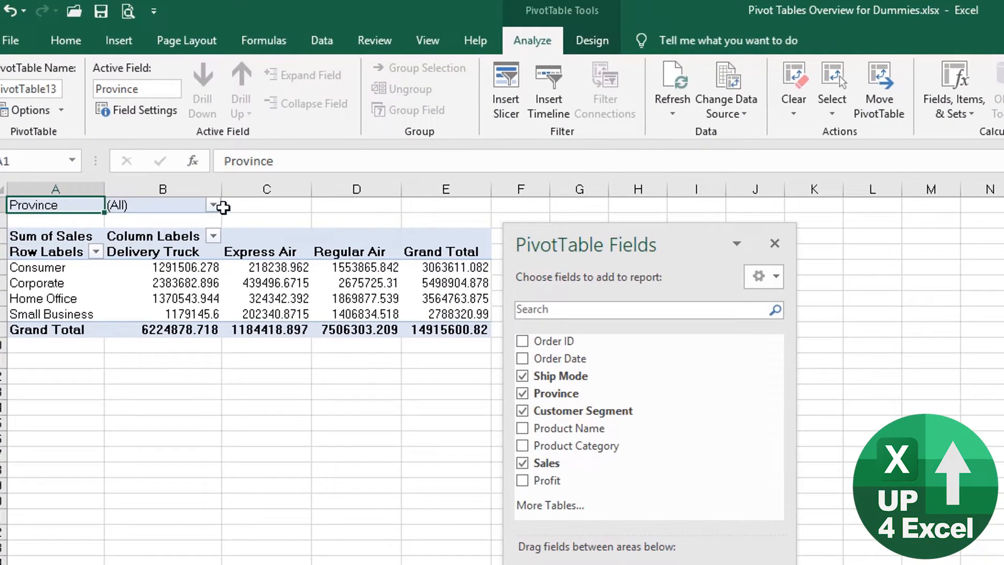
# Filter the report to the Newfoundland province, totaling 102,924 in sales.
pyautogui.click(212, 205)
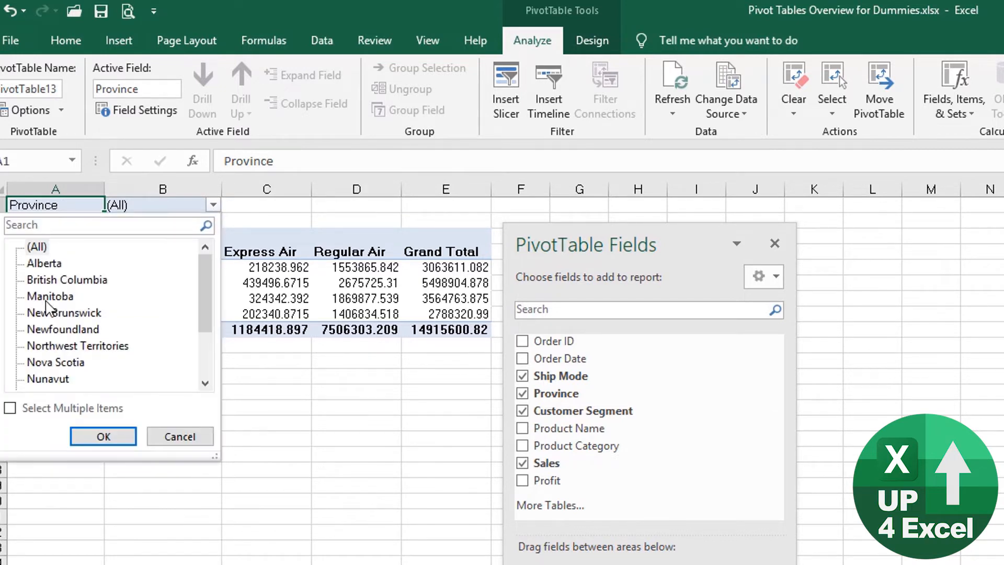
pyautogui.click(47, 379)
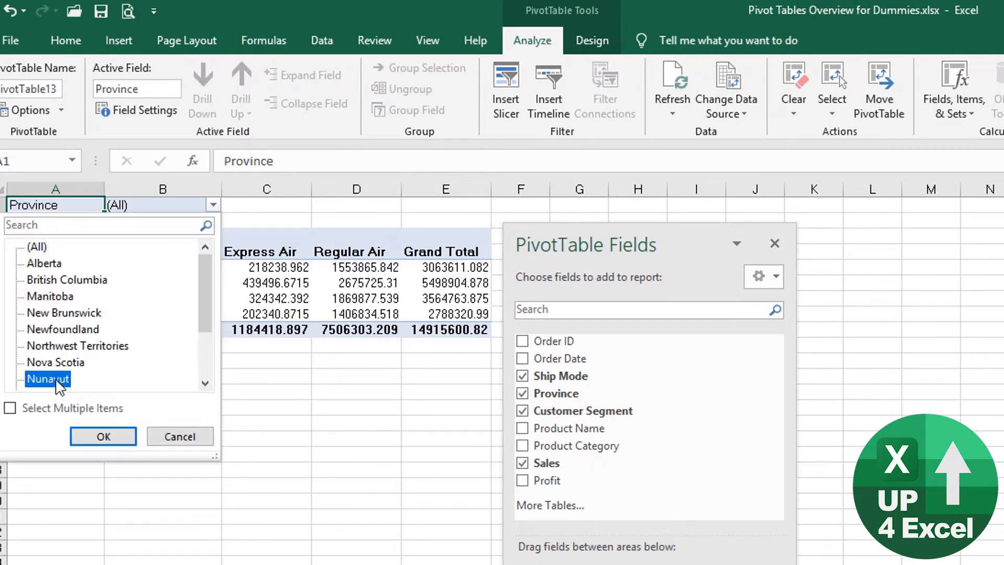
pyautogui.click(103, 437)
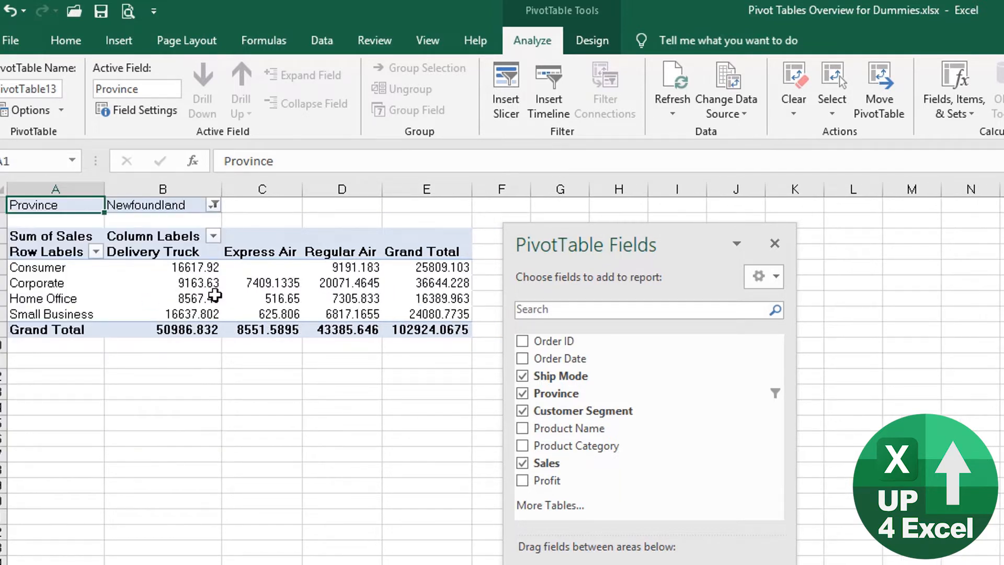
pyautogui.moveTo(367, 281)
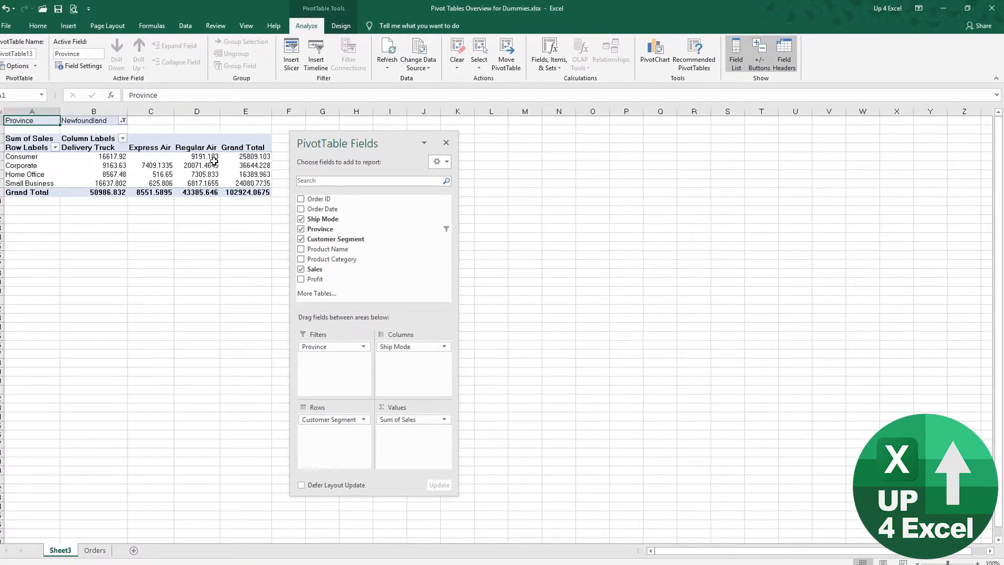
pyautogui.moveTo(368, 301)
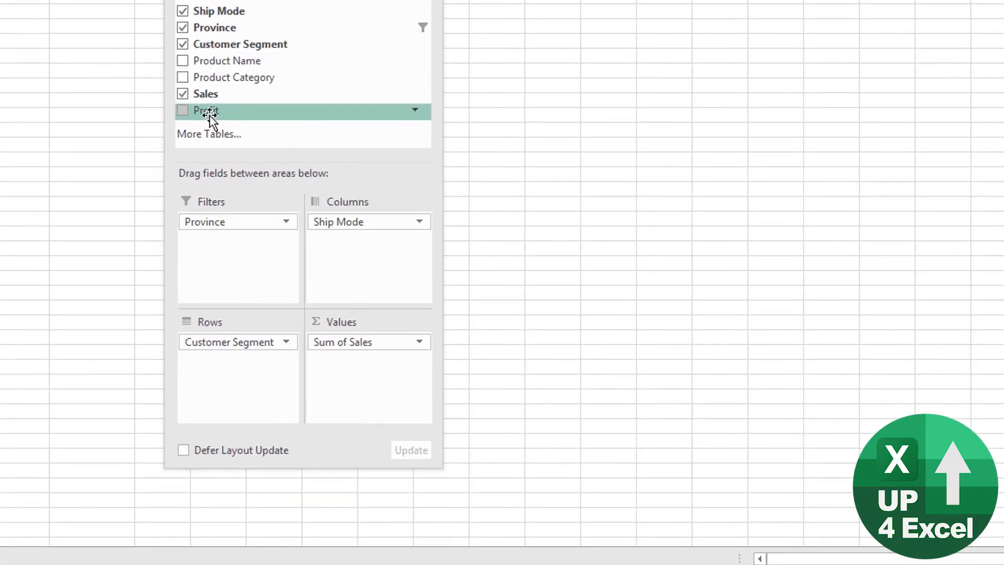
# Add Sum of Profit to the values and move Σ Values to rows under each customer segment.
pyautogui.moveTo(206, 110); pyautogui.dragTo(338, 362)
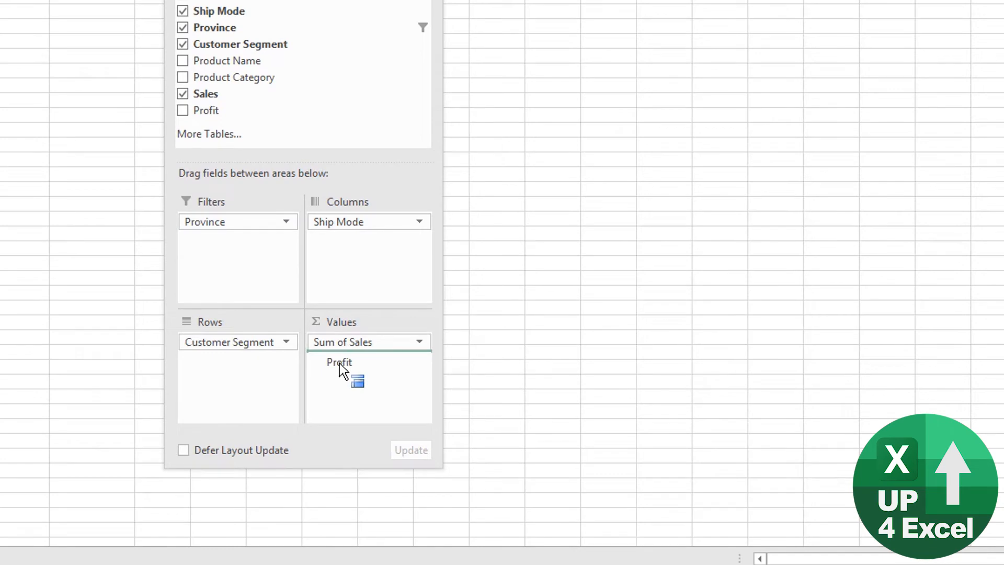
pyautogui.click(182, 109)
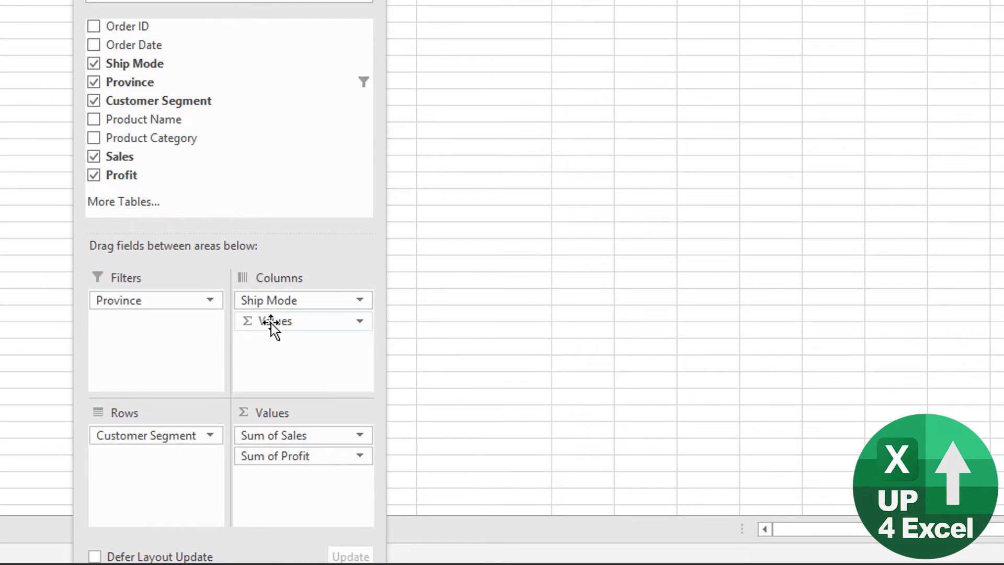
pyautogui.click(301, 321)
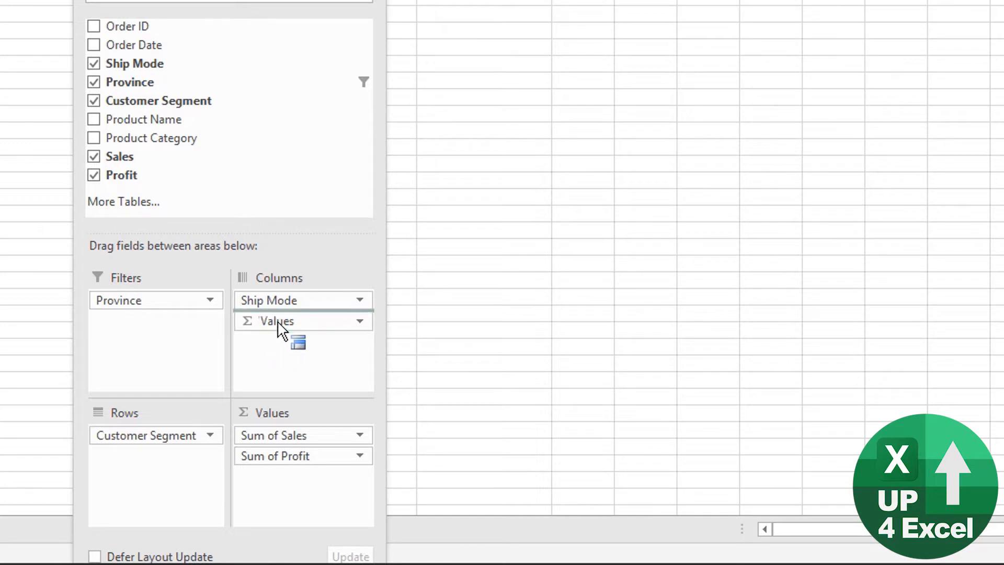
pyautogui.moveTo(278, 321); pyautogui.dragTo(168, 454)
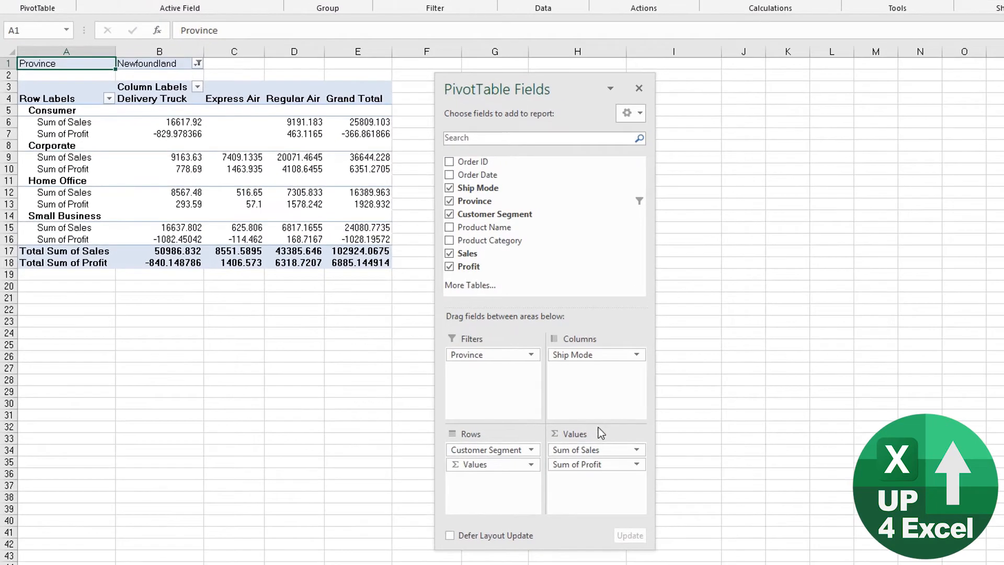
pyautogui.moveTo(503, 467)
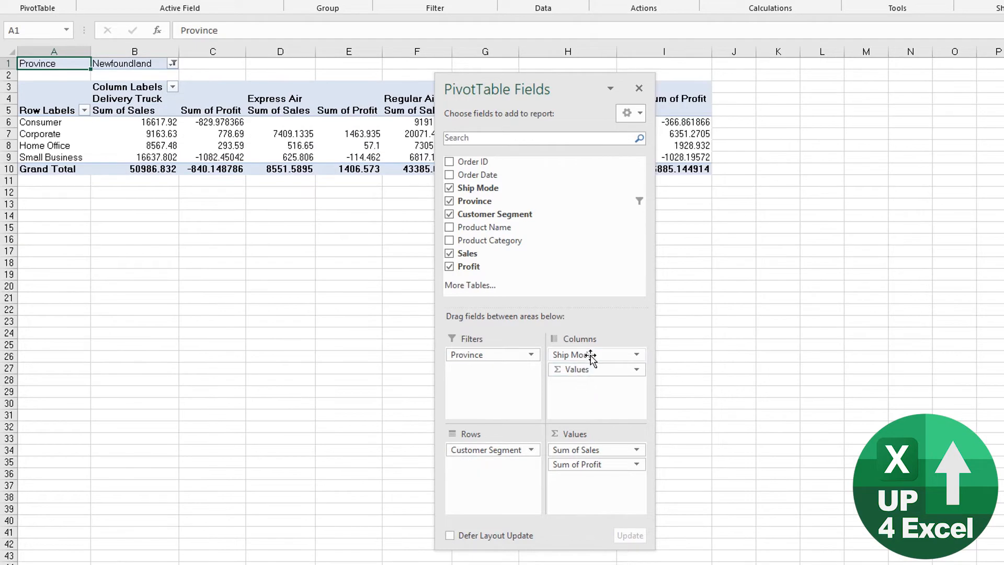
# Drag Ship Mode from Columns into Rows beneath Customer Segment, leaving Sales and Profit as columns.
pyautogui.moveTo(573, 354); pyautogui.dragTo(492, 464)
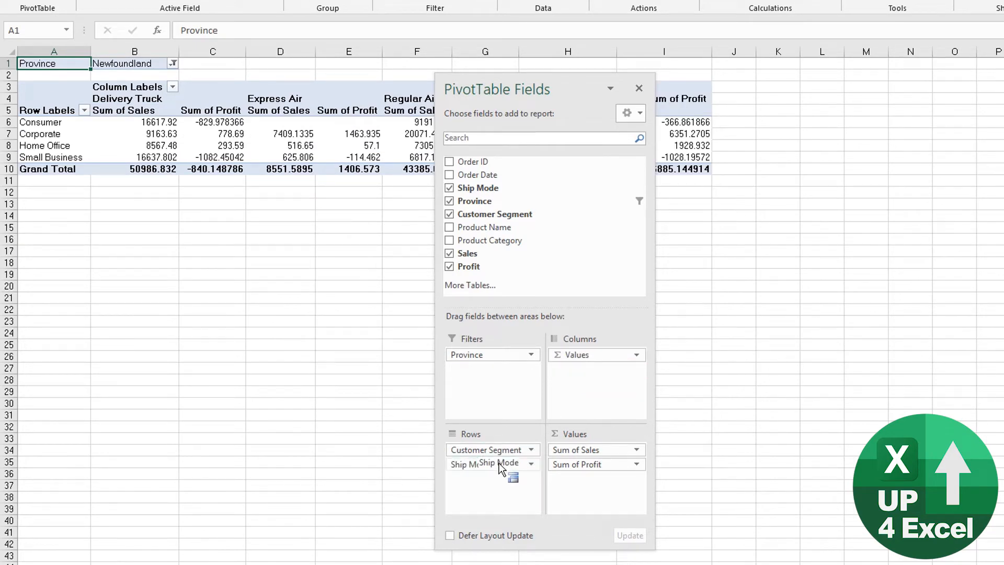
pyautogui.moveTo(503, 462); pyautogui.dragTo(470, 464)
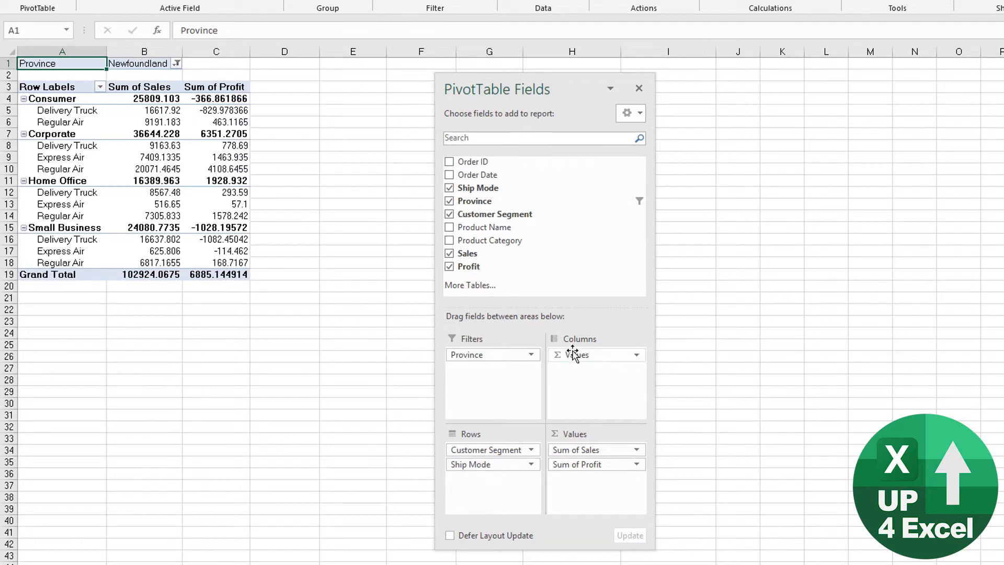
pyautogui.moveTo(579, 364)
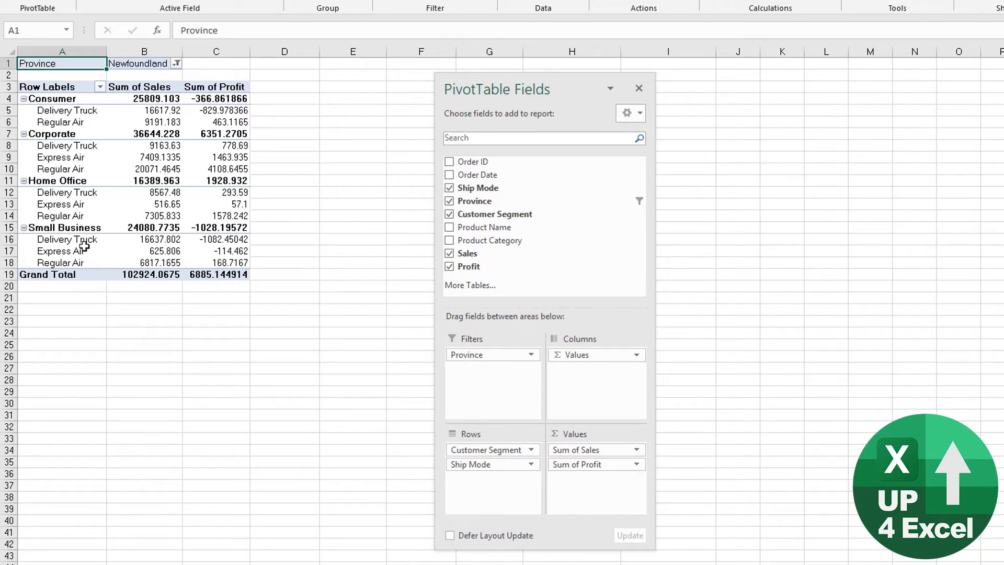
pyautogui.moveTo(732, 436)
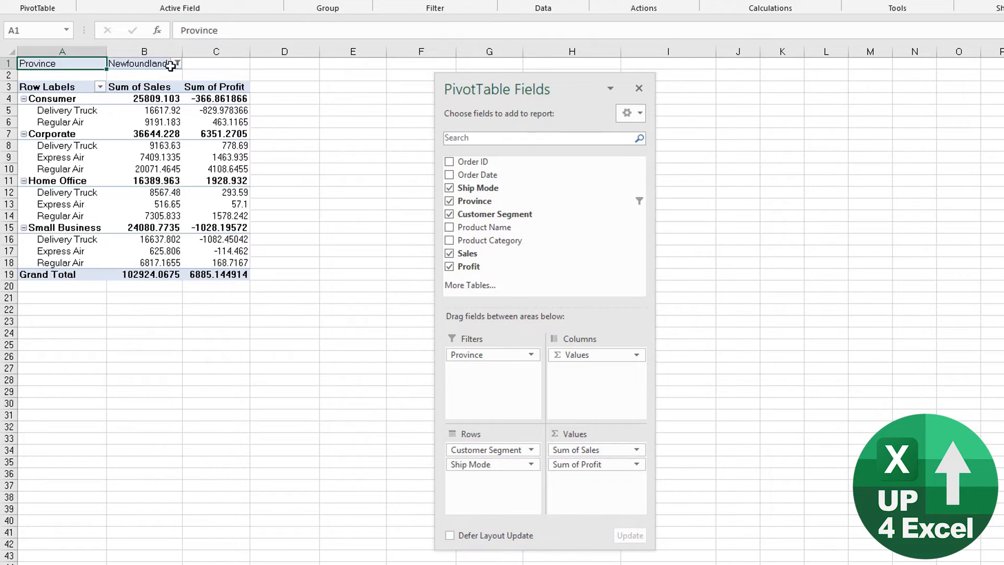
# Enable Select Multiple Items in the Province filter and exclude some provinces.
pyautogui.click(176, 64)
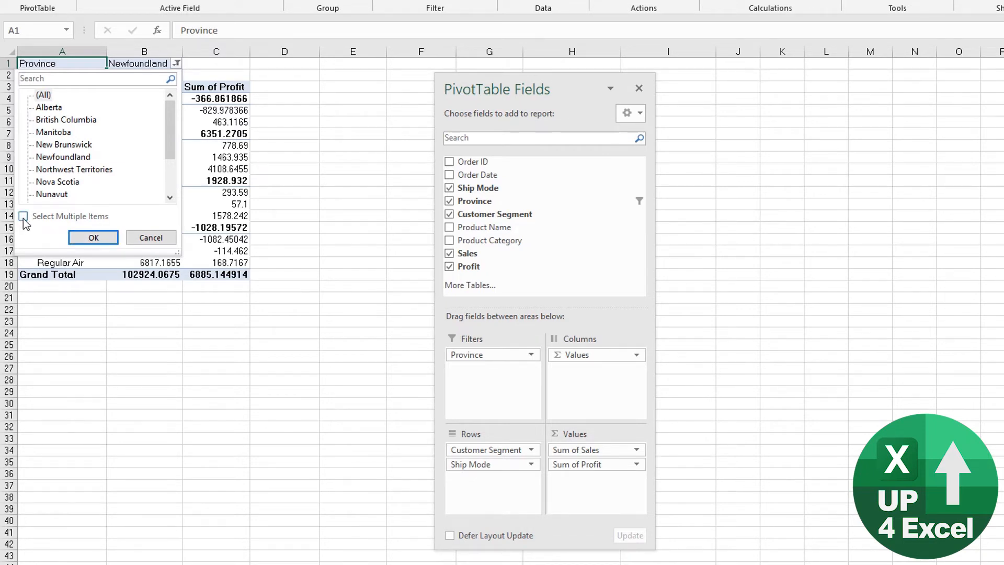
pyautogui.click(23, 215)
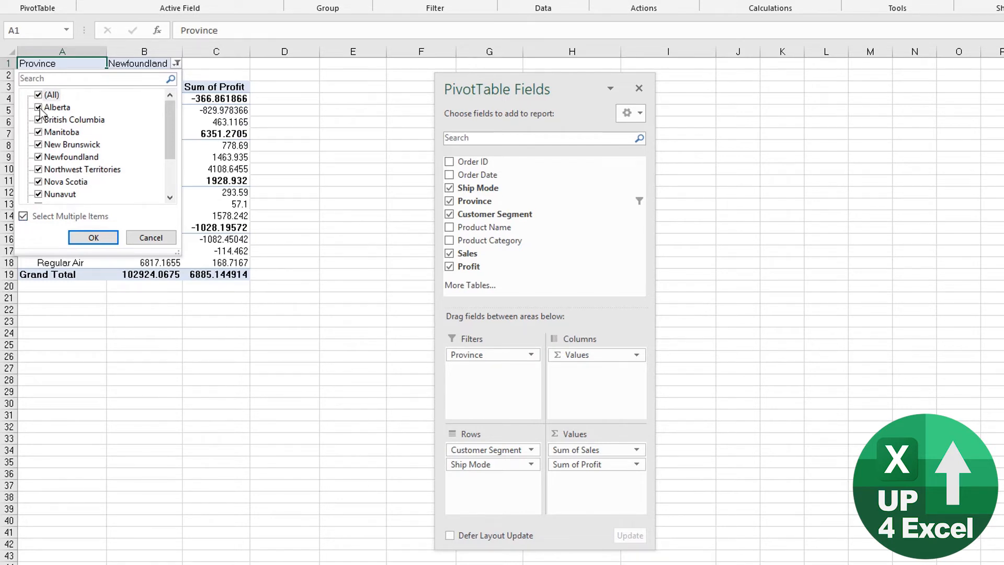
pyautogui.click(39, 120)
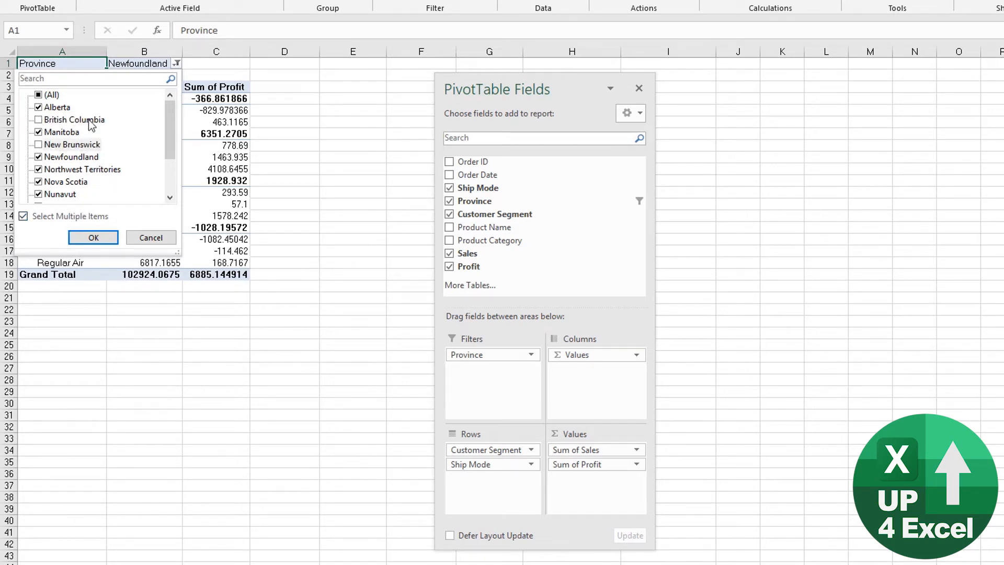
pyautogui.click(93, 238)
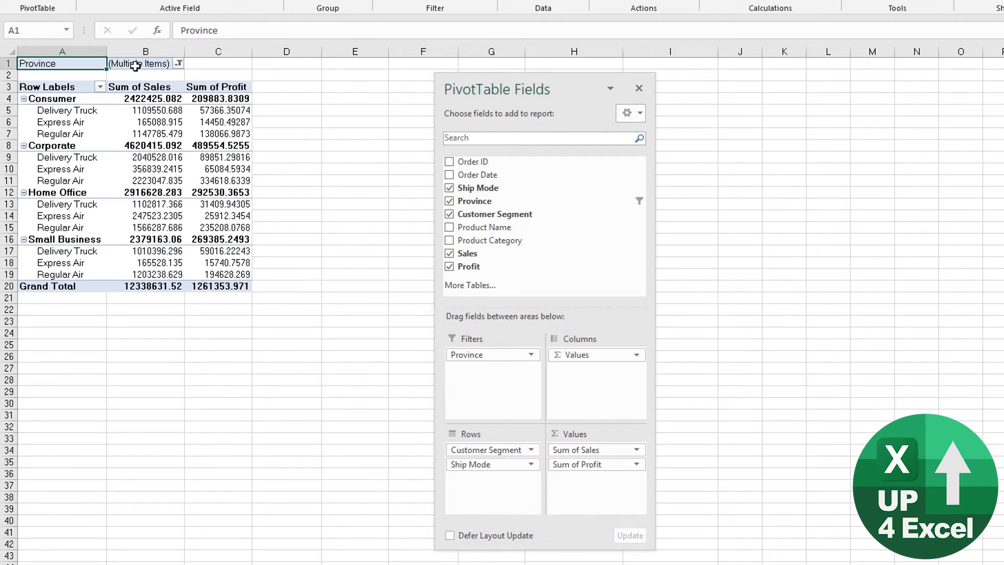
# Reset the Province filter to (All), totalling 14,915,600 in sales across every province.
pyautogui.click(179, 64)
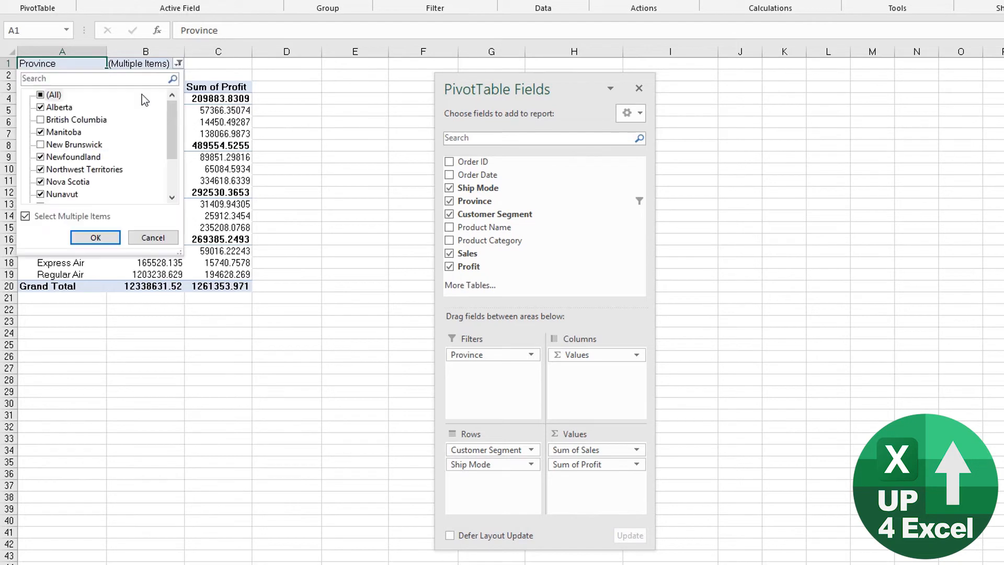
pyautogui.click(40, 96)
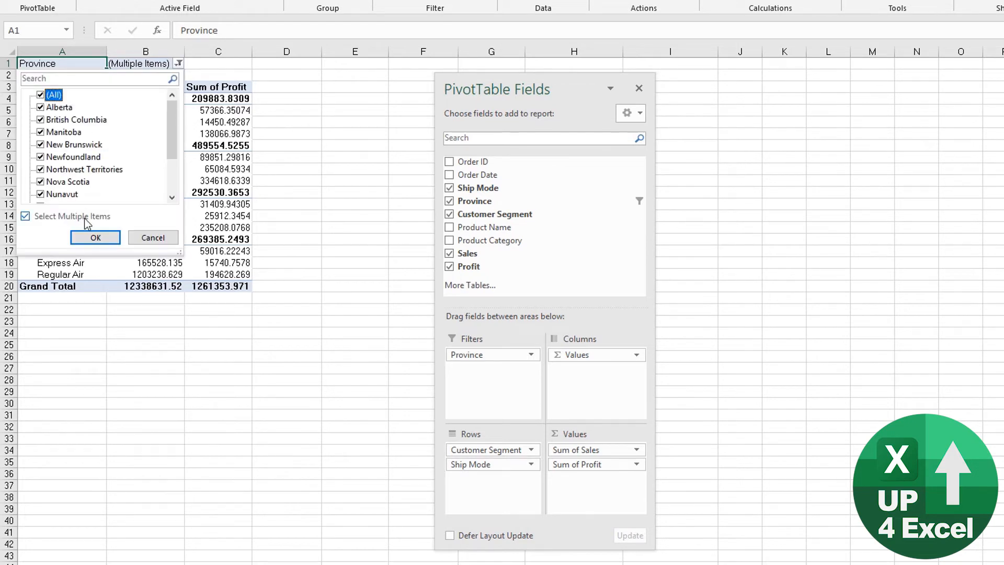
pyautogui.click(95, 237)
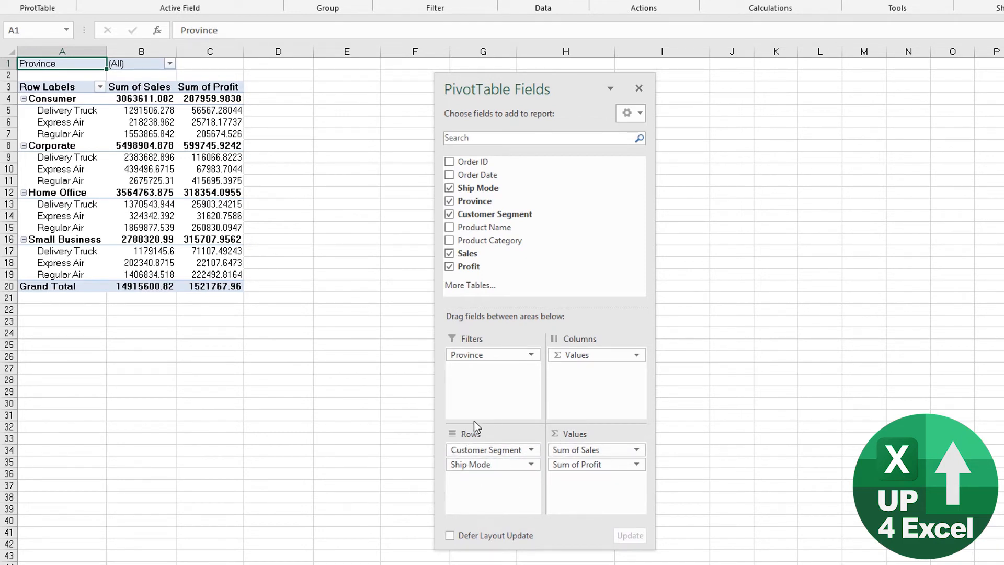
# Drag Ship Mode above Customer Segment in the Rows area.
pyautogui.click(471, 464)
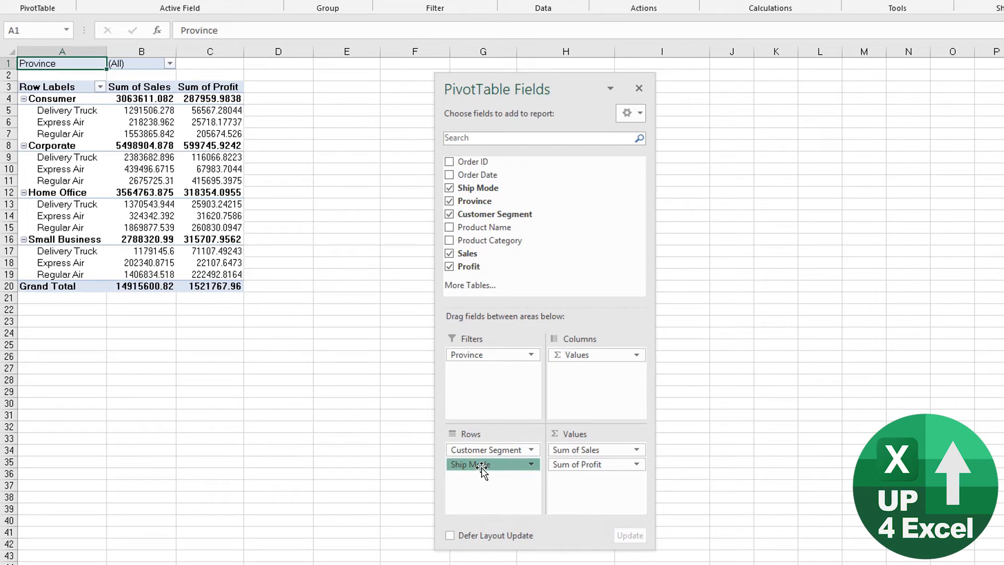
pyautogui.click(489, 449)
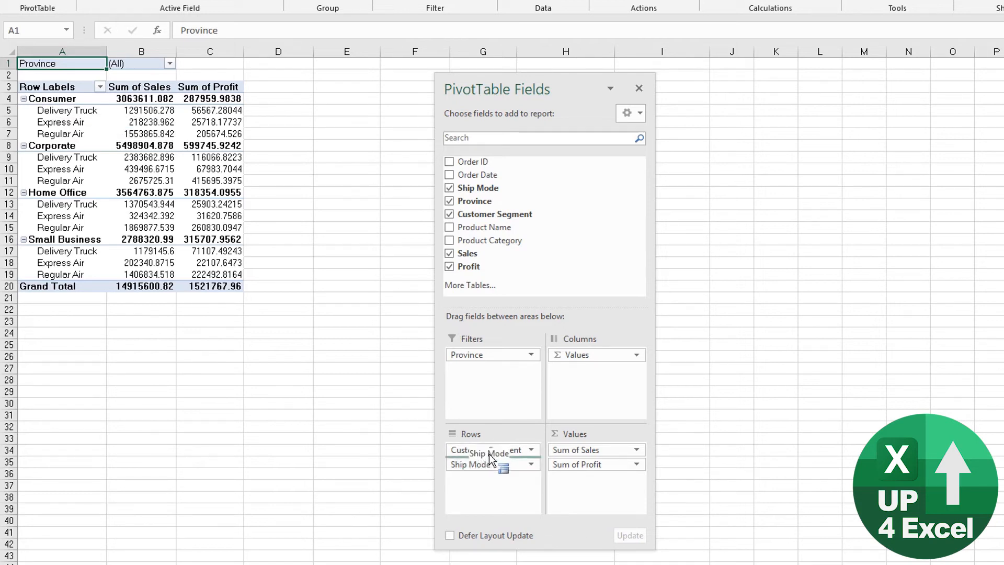
pyautogui.moveTo(468, 464); pyautogui.dragTo(467, 449)
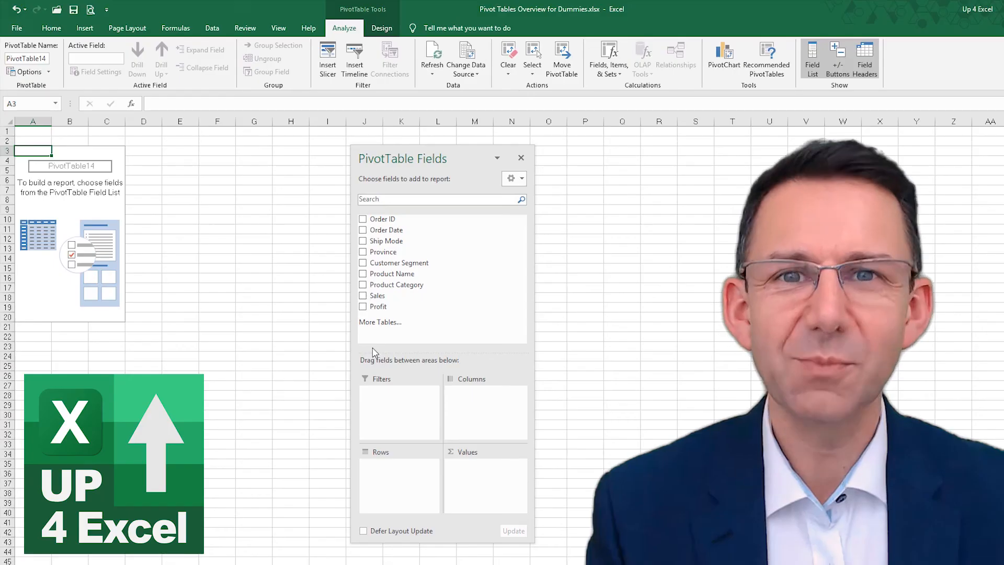
# Add Ship Mode as rows, Product Category as columns, and Sales and Profit as summed values.
pyautogui.moveTo(381, 241); pyautogui.dragTo(470, 389)
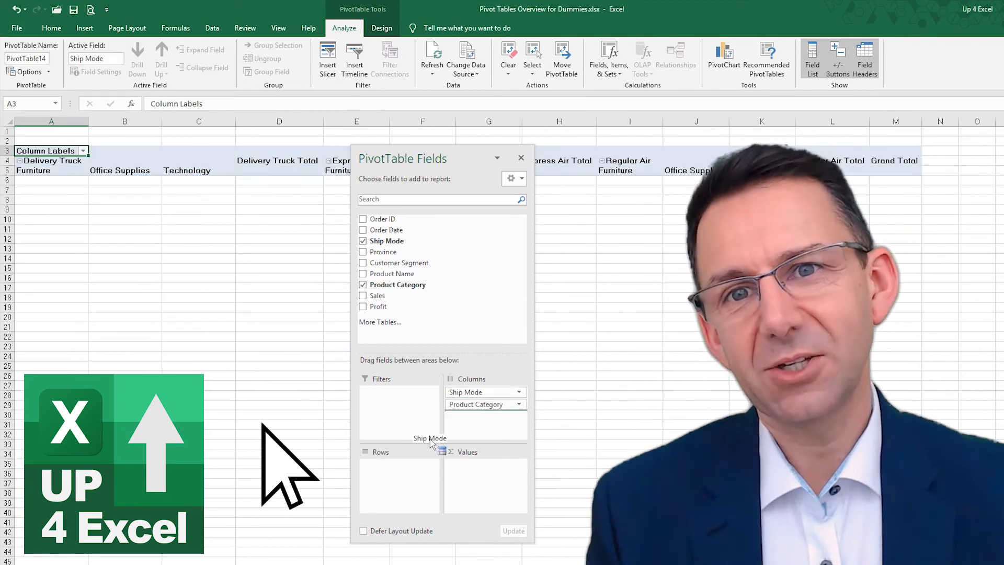
pyautogui.click(363, 295)
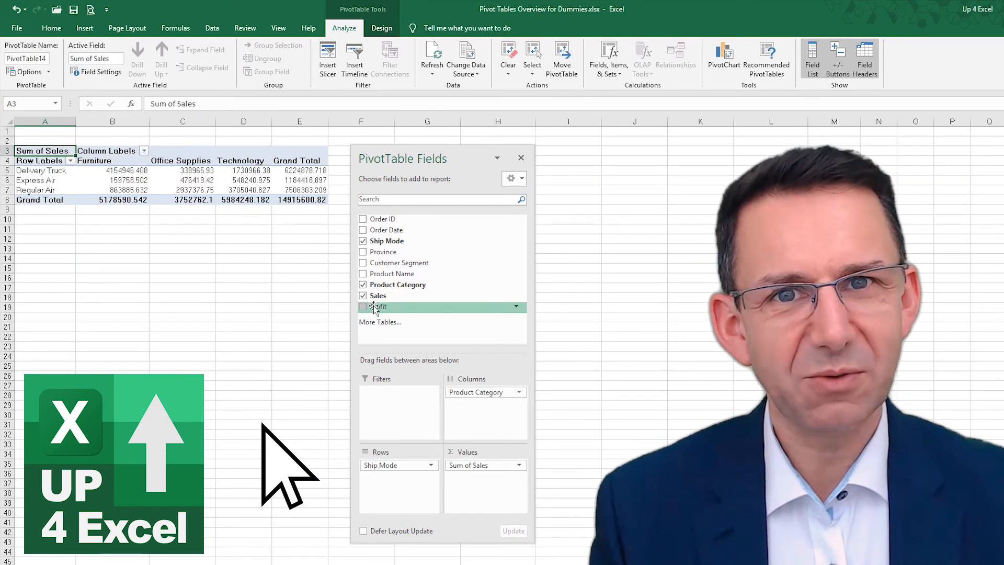
pyautogui.click(363, 306)
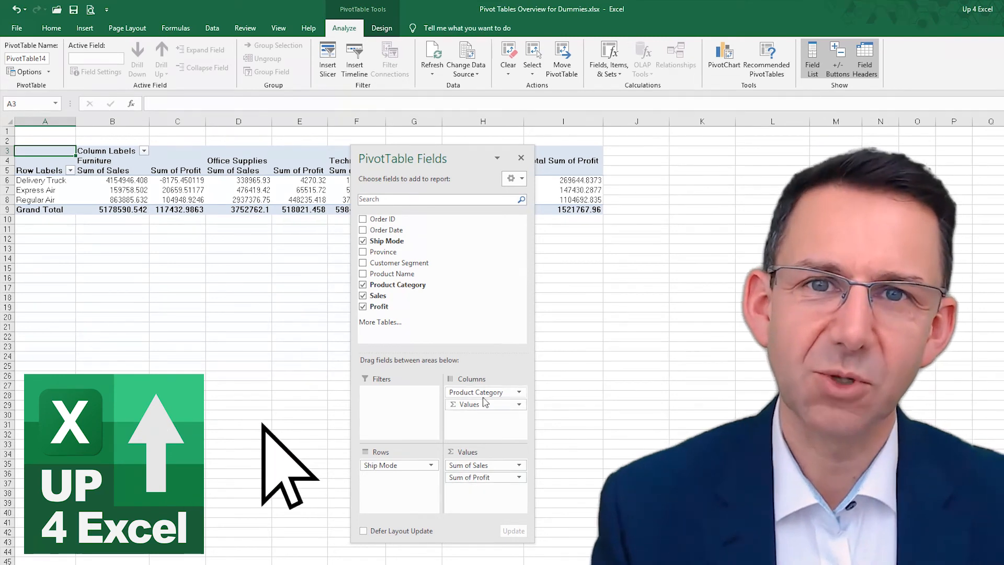